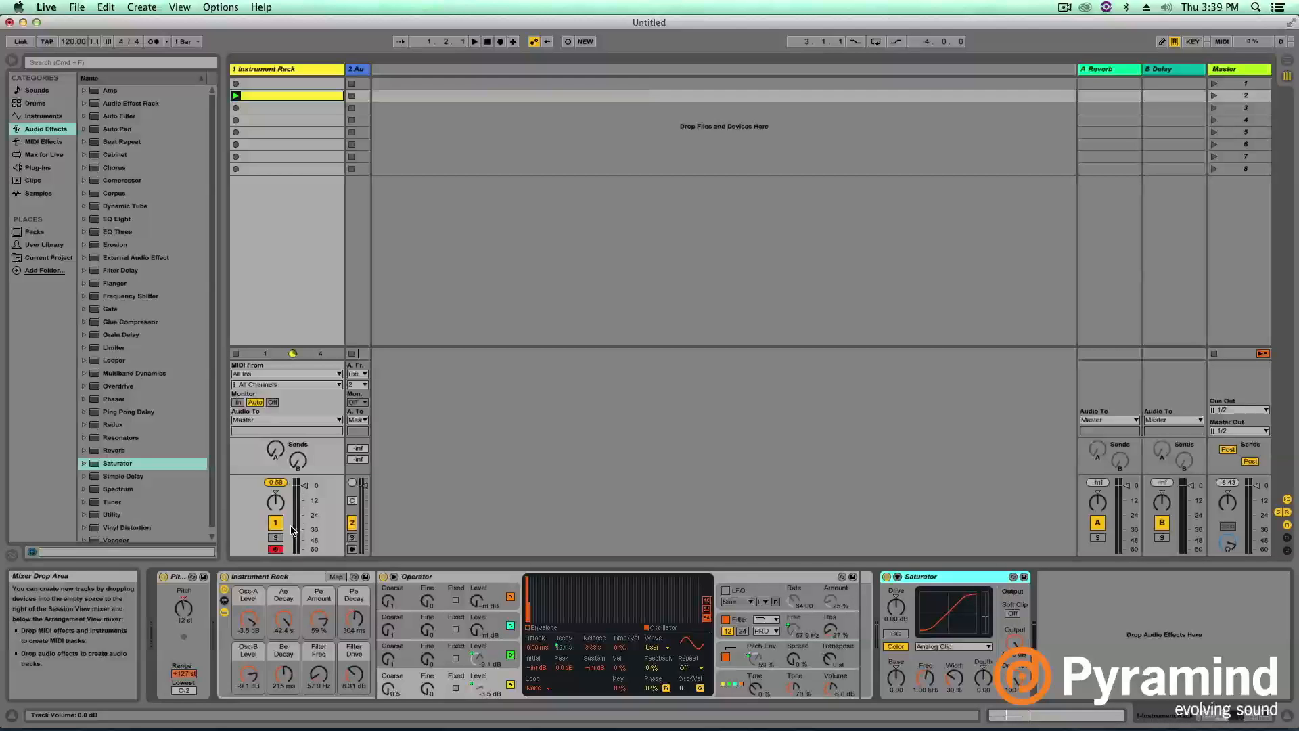
Raise the Saturator Drive after Operator to about 4 dB.
click(118, 385)
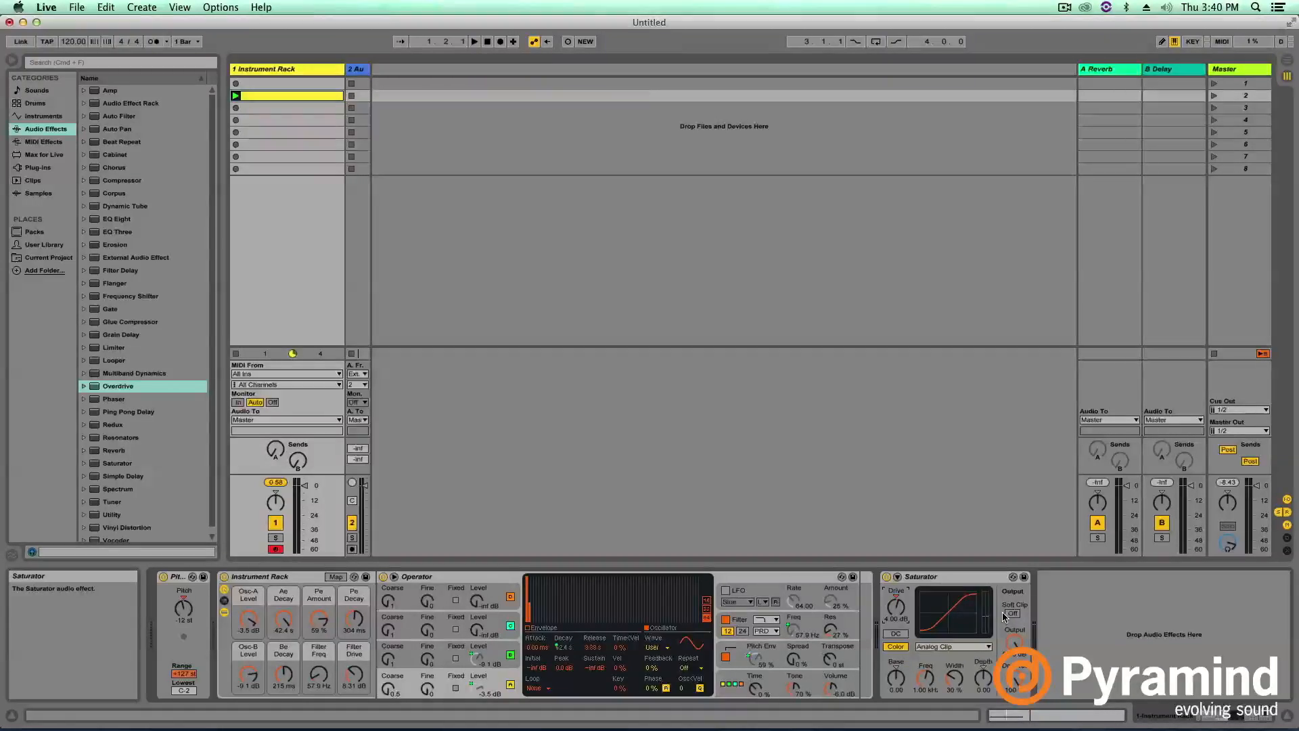
mouse_move(895, 611)
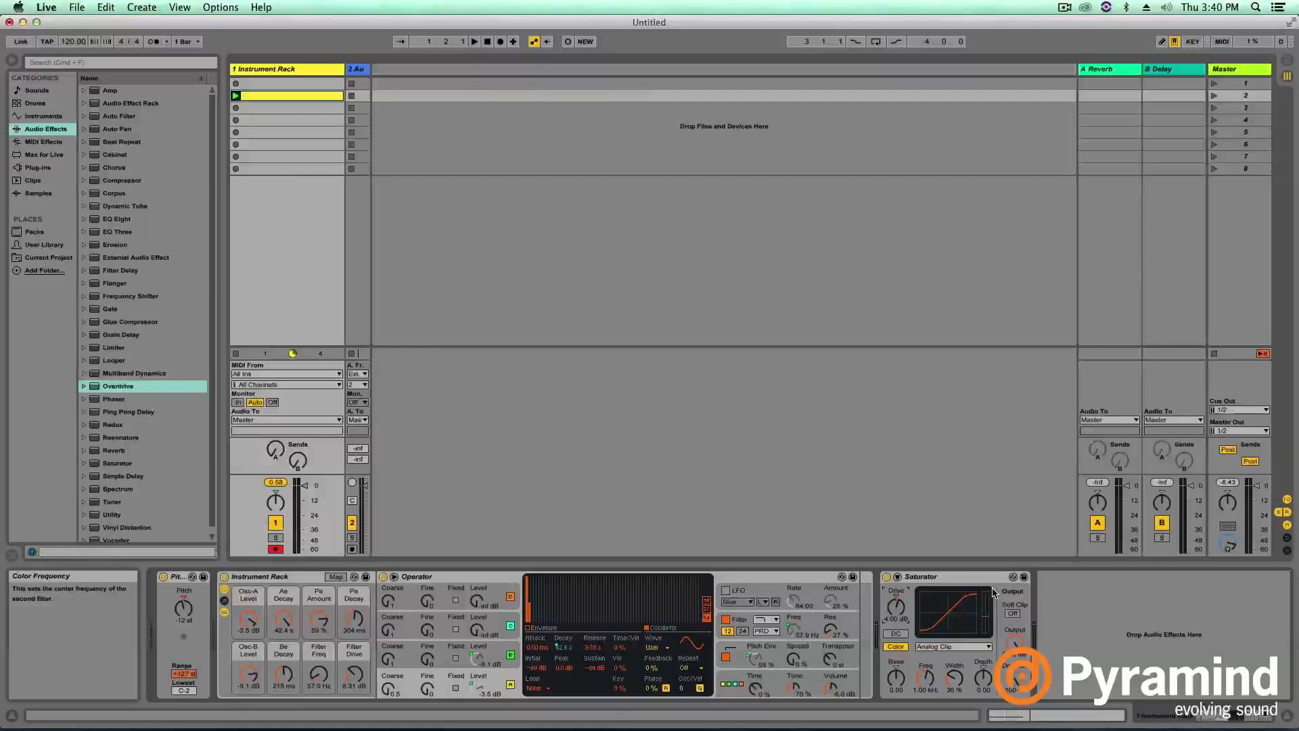
mouse_move(903, 594)
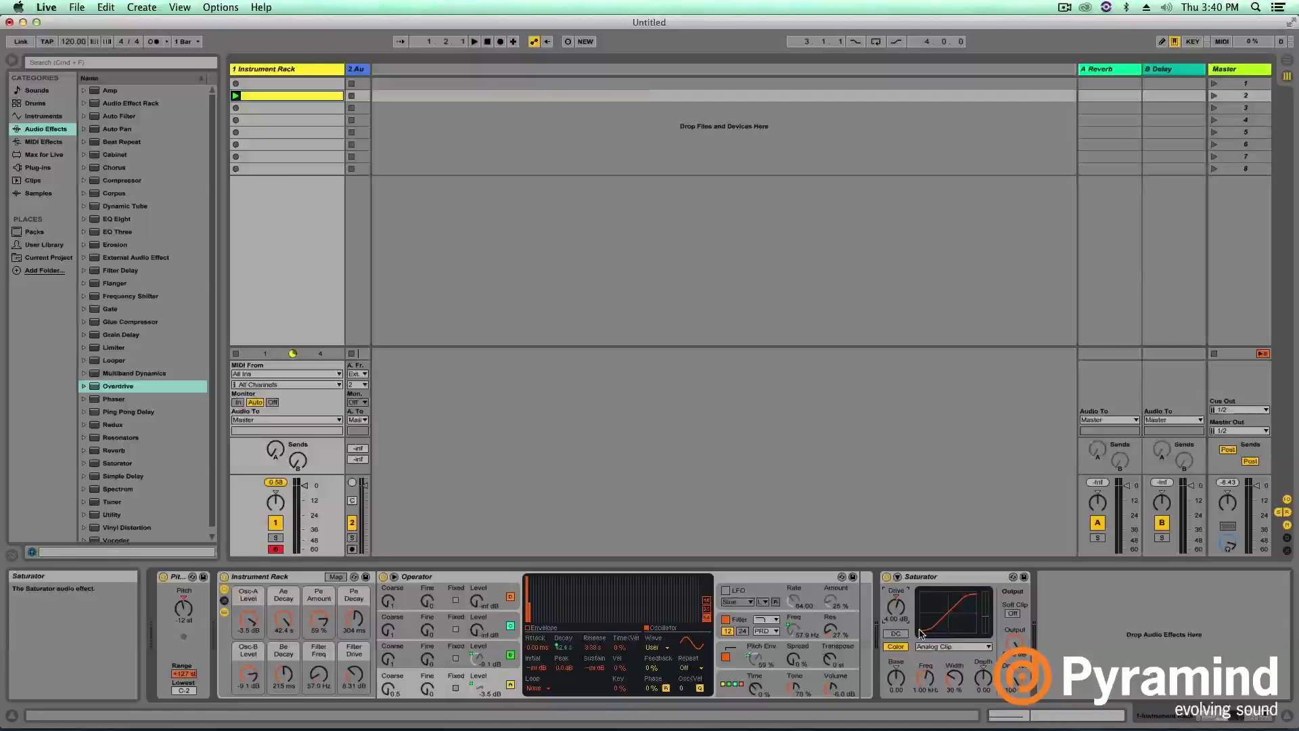
mouse_move(953, 611)
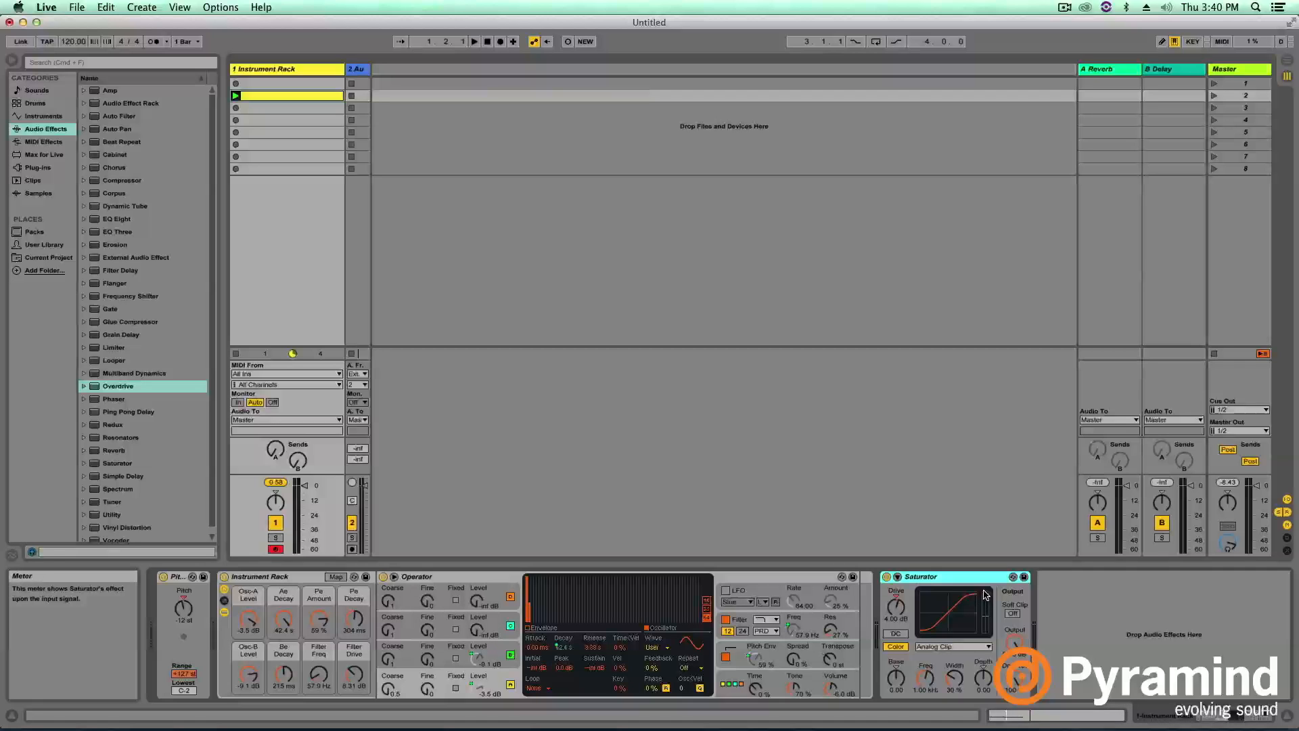
mouse_move(976, 595)
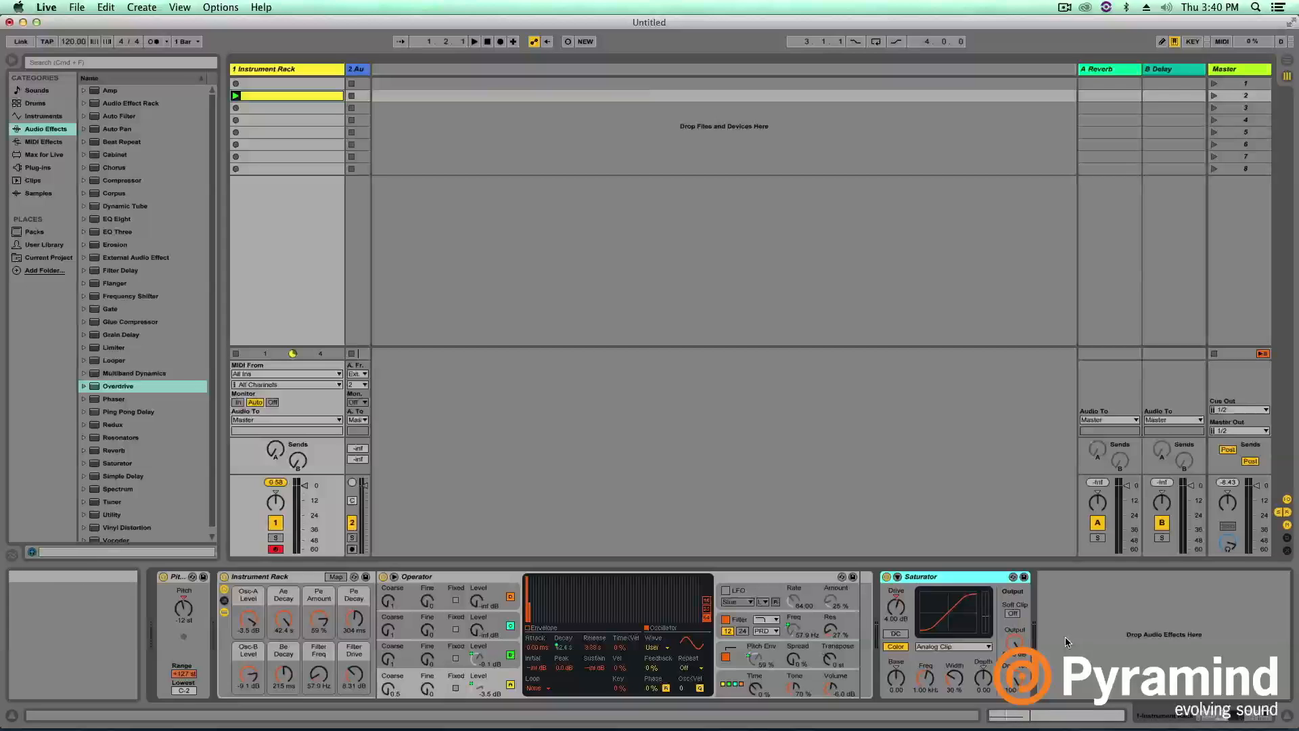
mouse_move(925, 629)
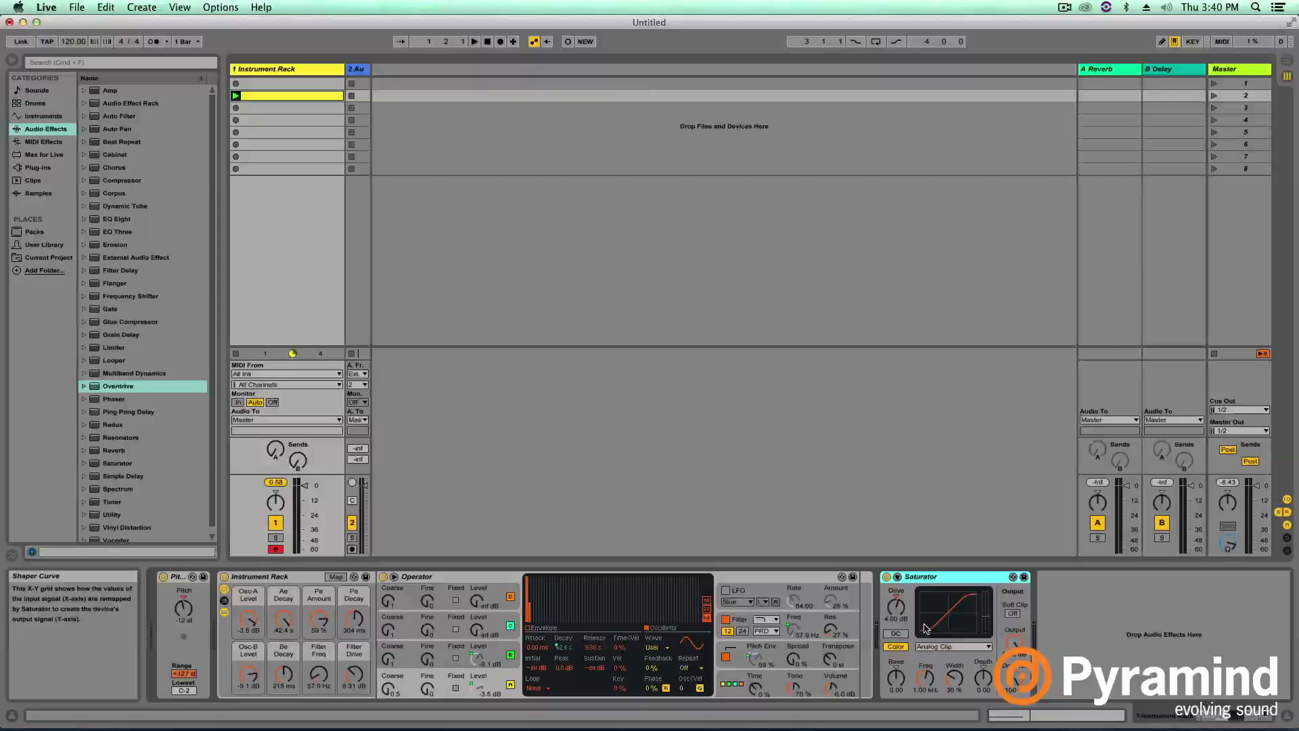
mouse_move(938, 605)
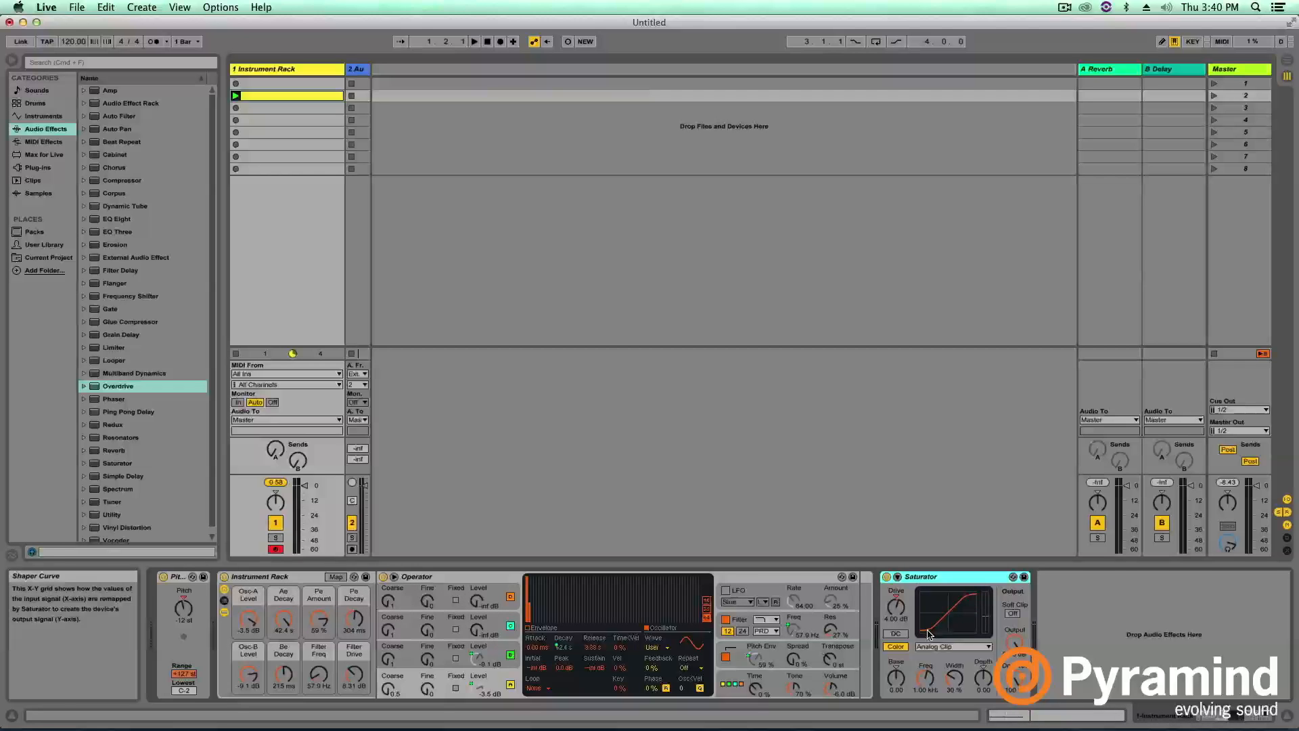
mouse_move(922, 637)
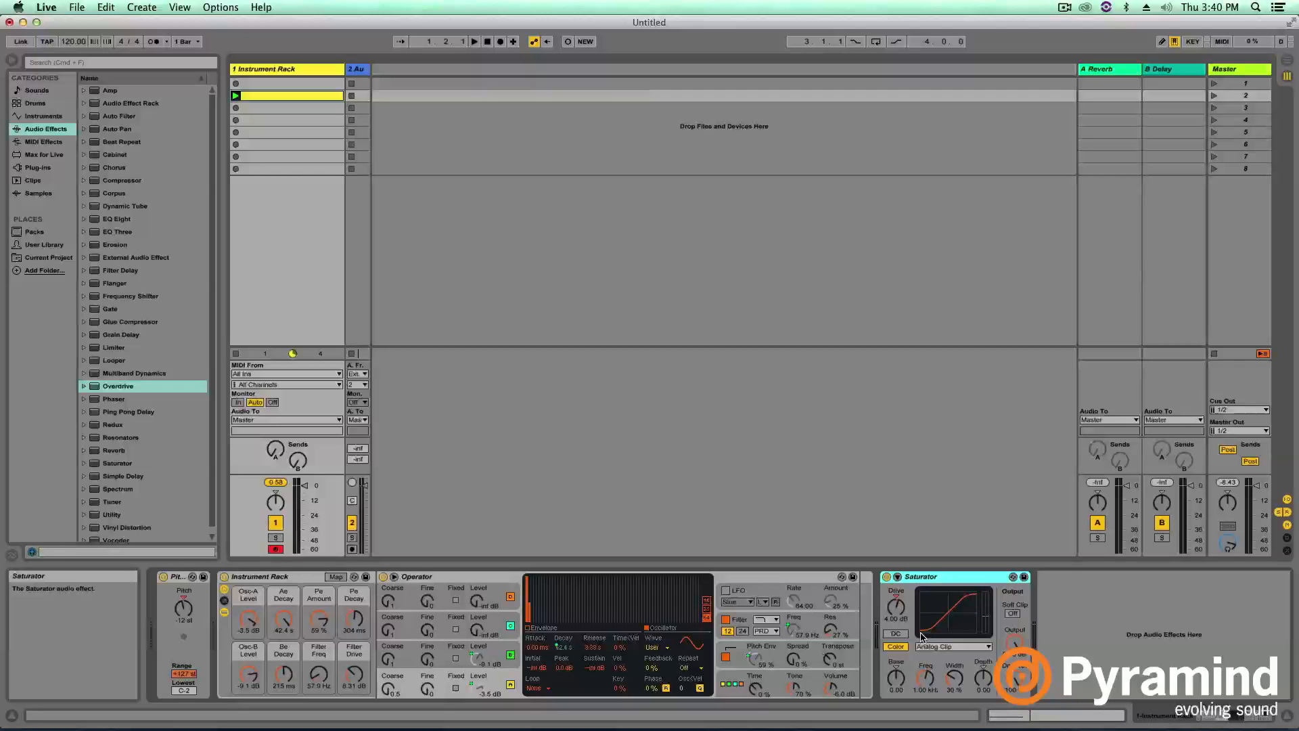
mouse_move(937, 596)
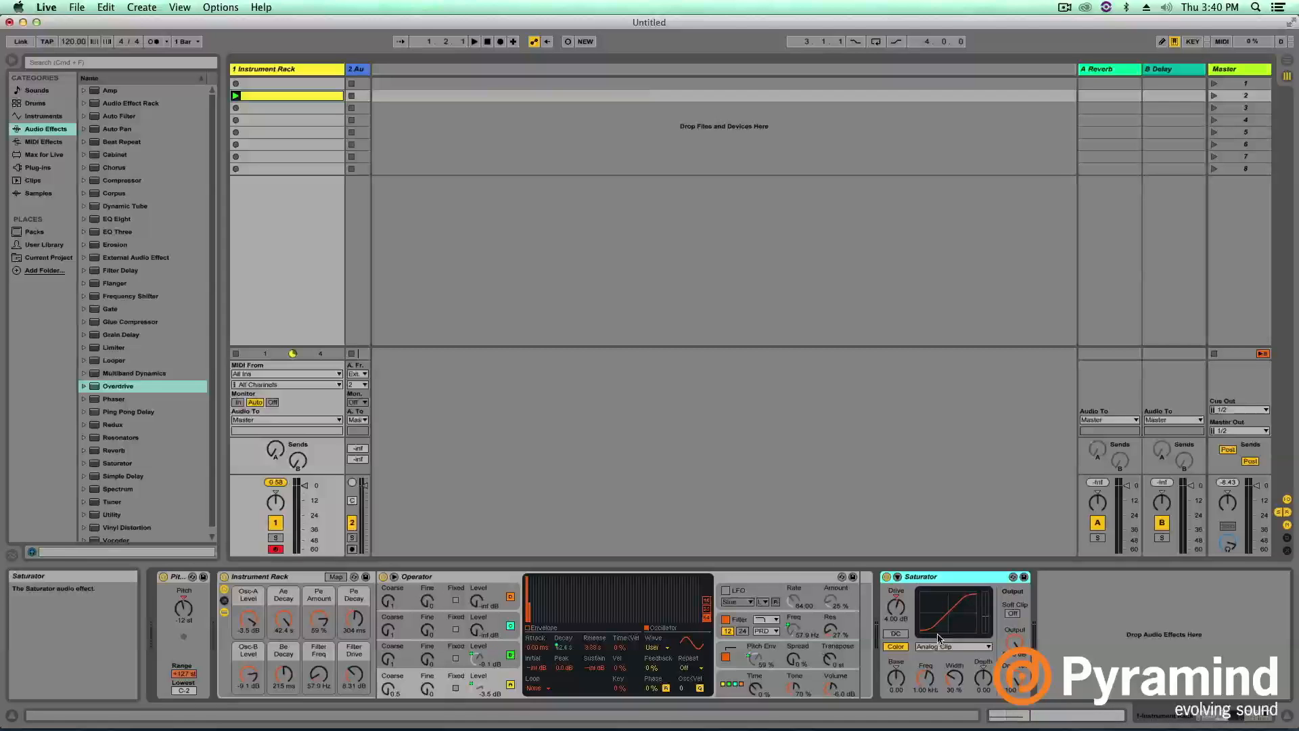
mouse_move(949, 595)
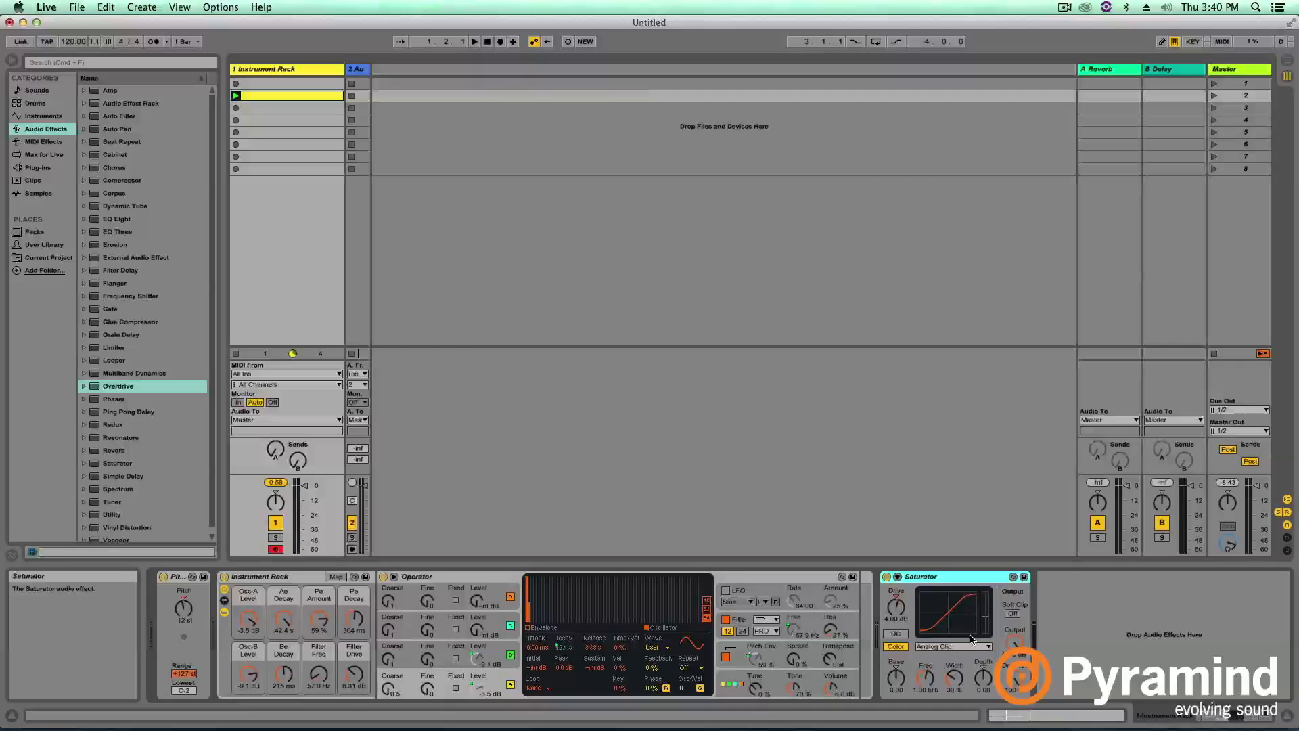
mouse_move(916, 609)
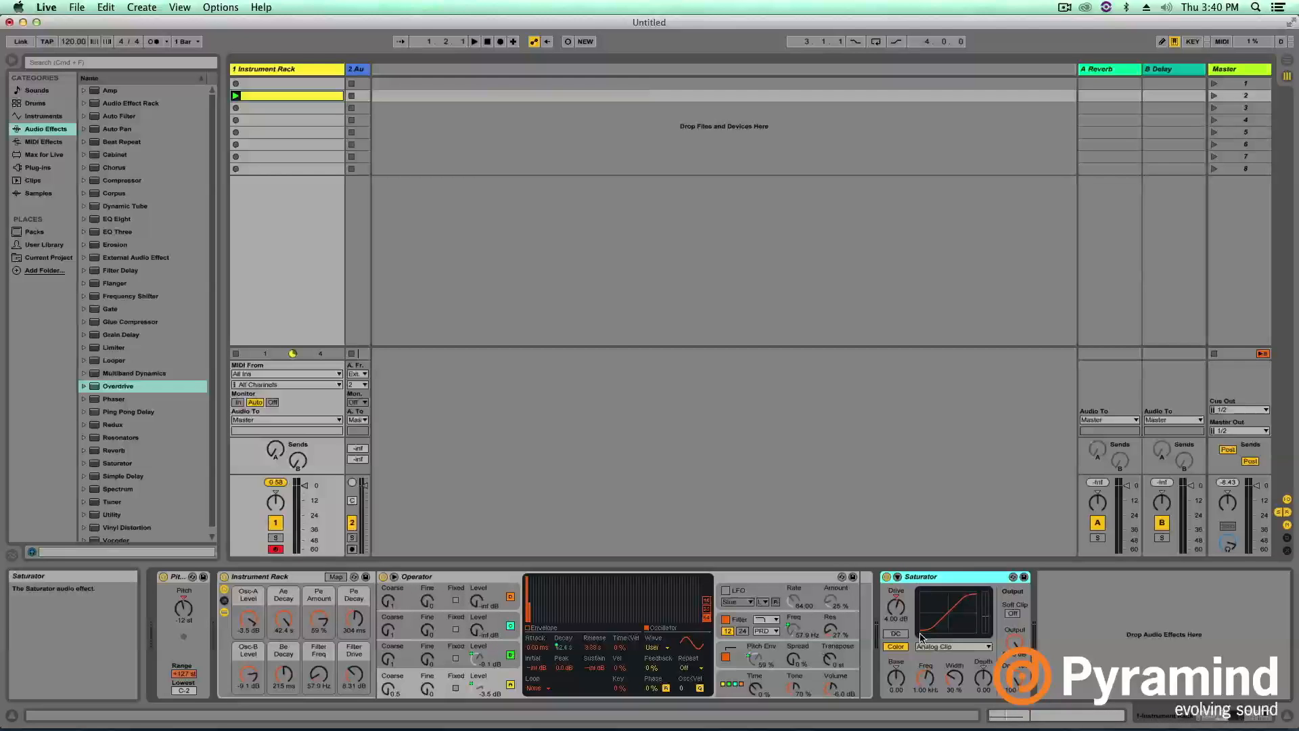
mouse_move(955, 615)
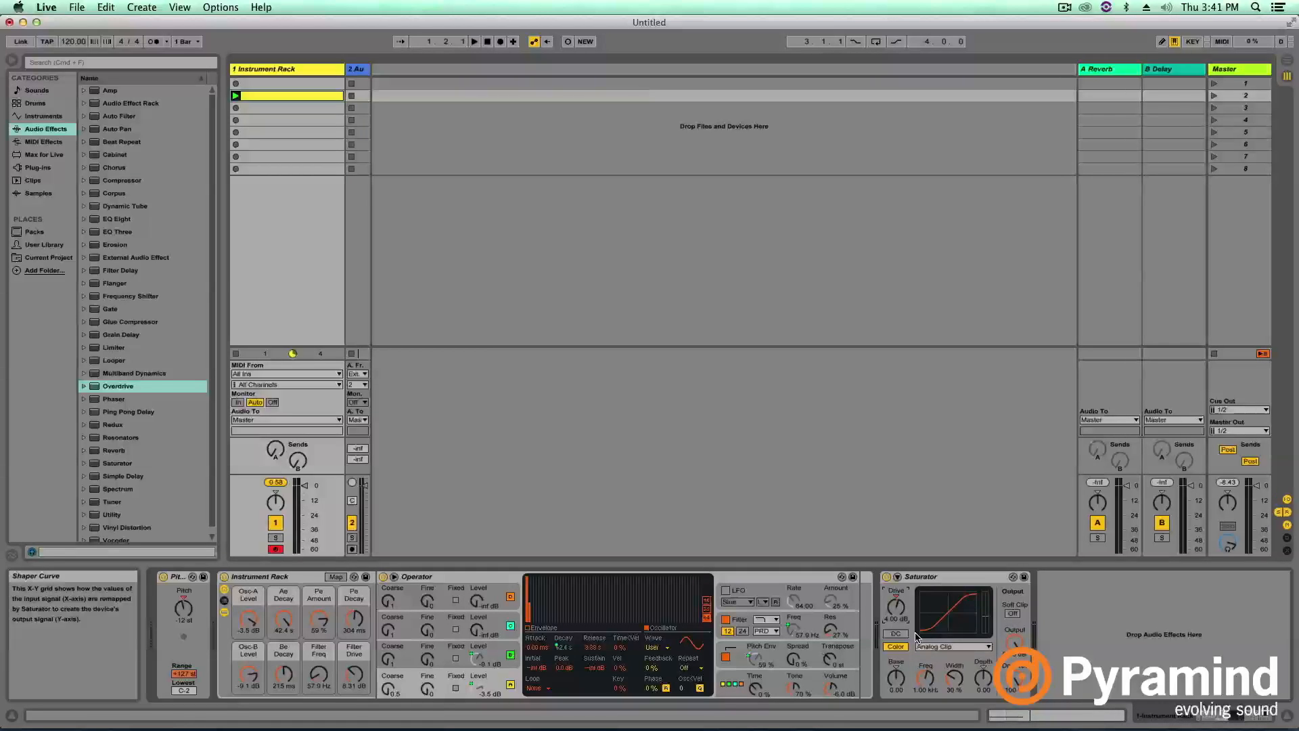
mouse_move(959, 612)
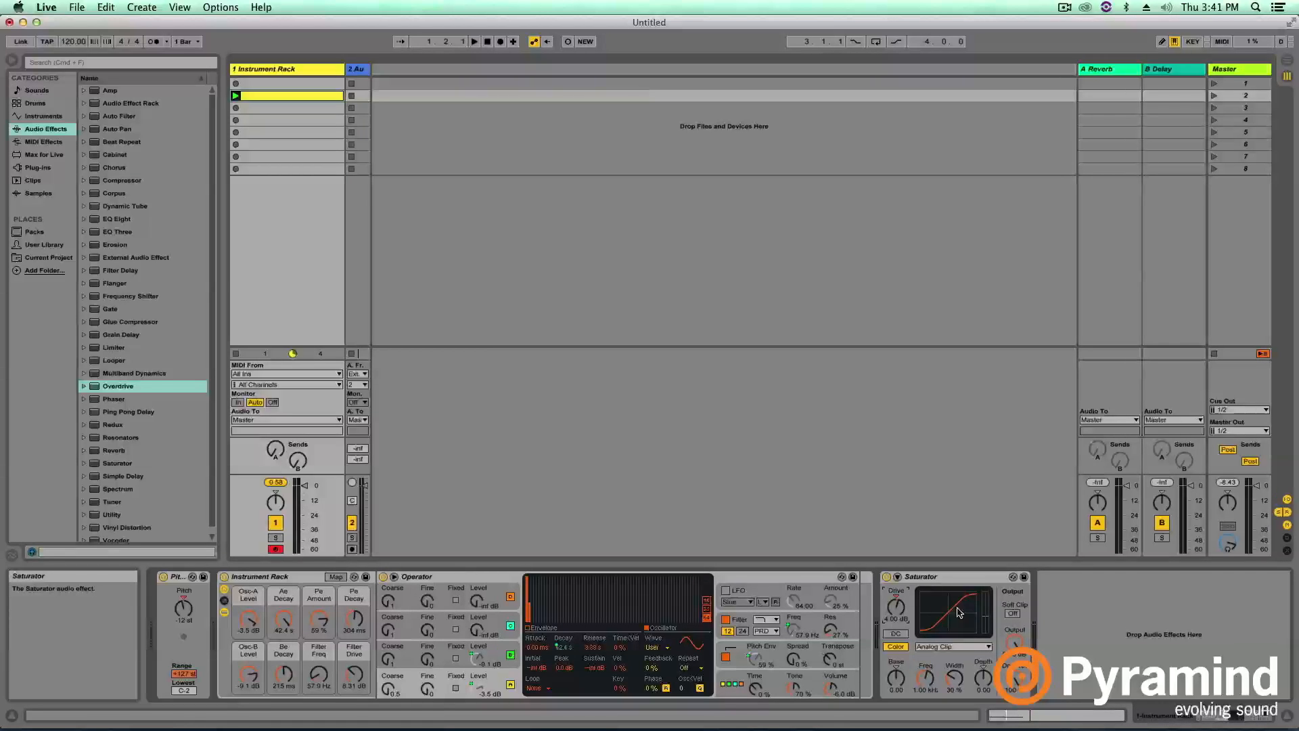
mouse_move(940, 627)
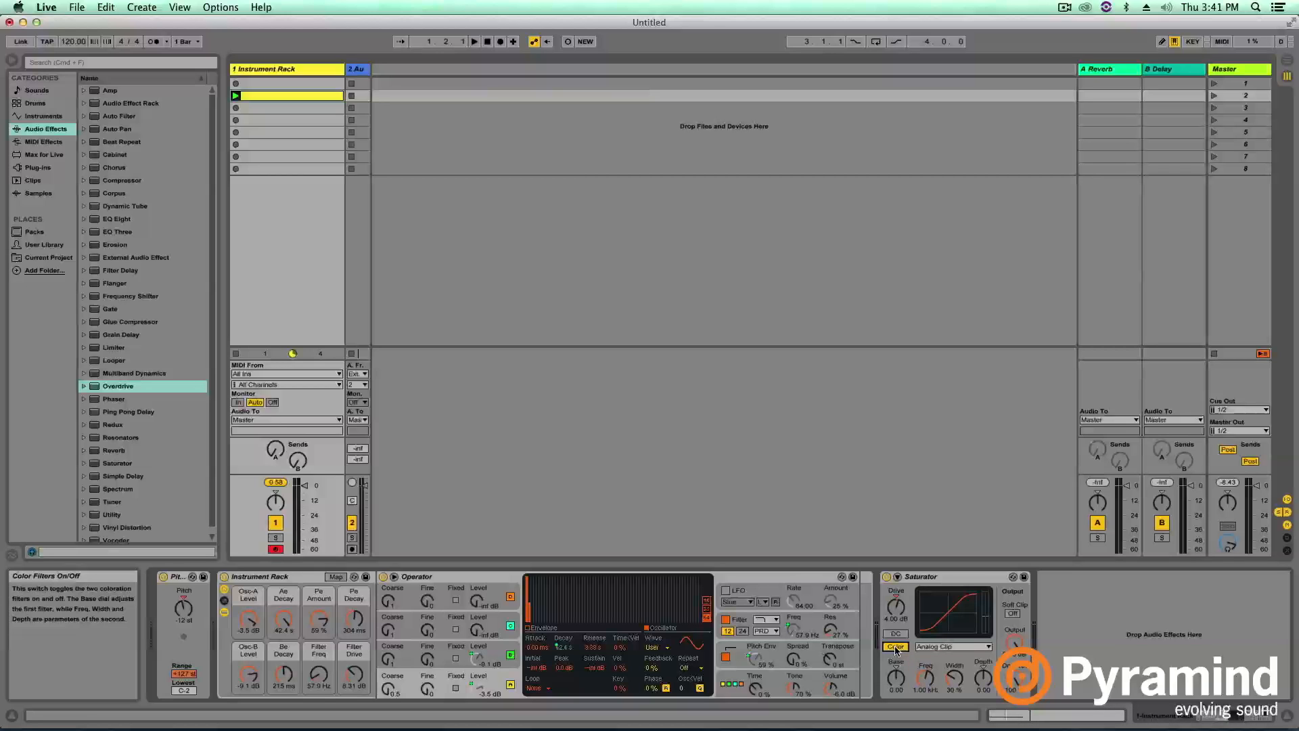
mouse_move(927, 674)
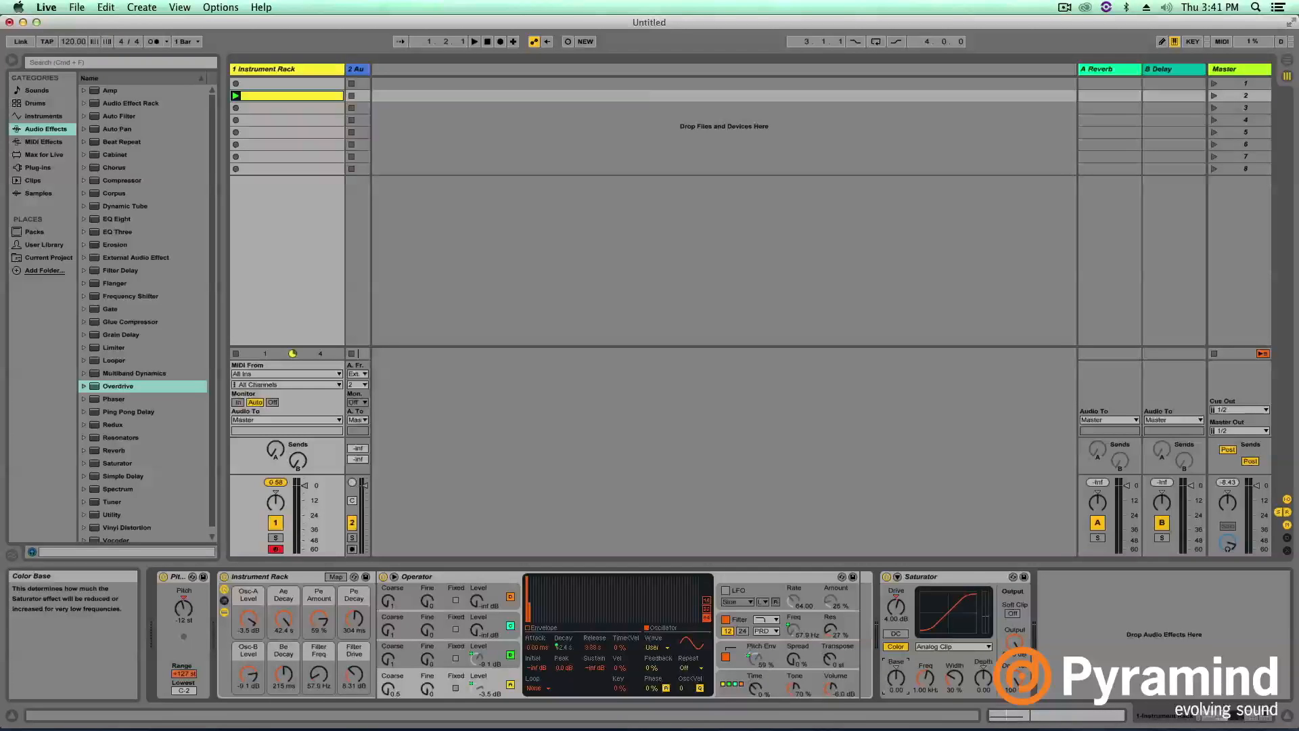
mouse_move(900, 676)
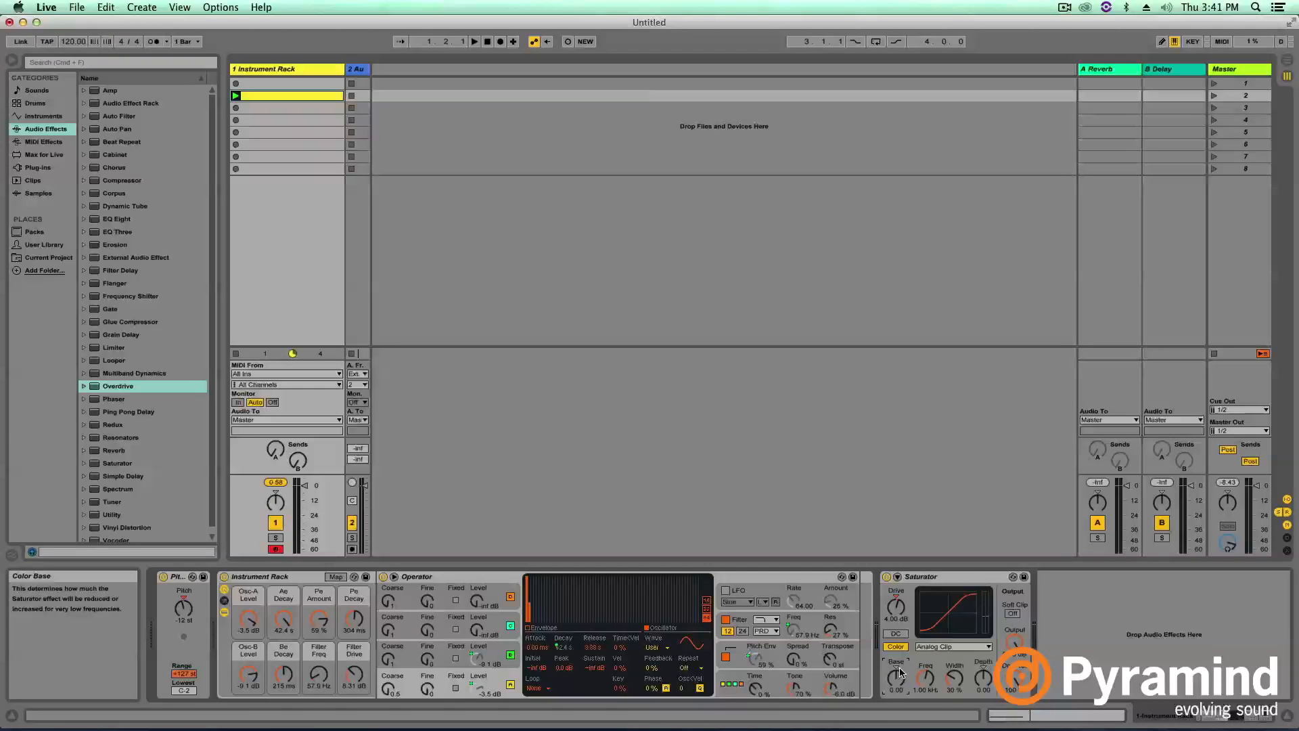
mouse_move(896, 687)
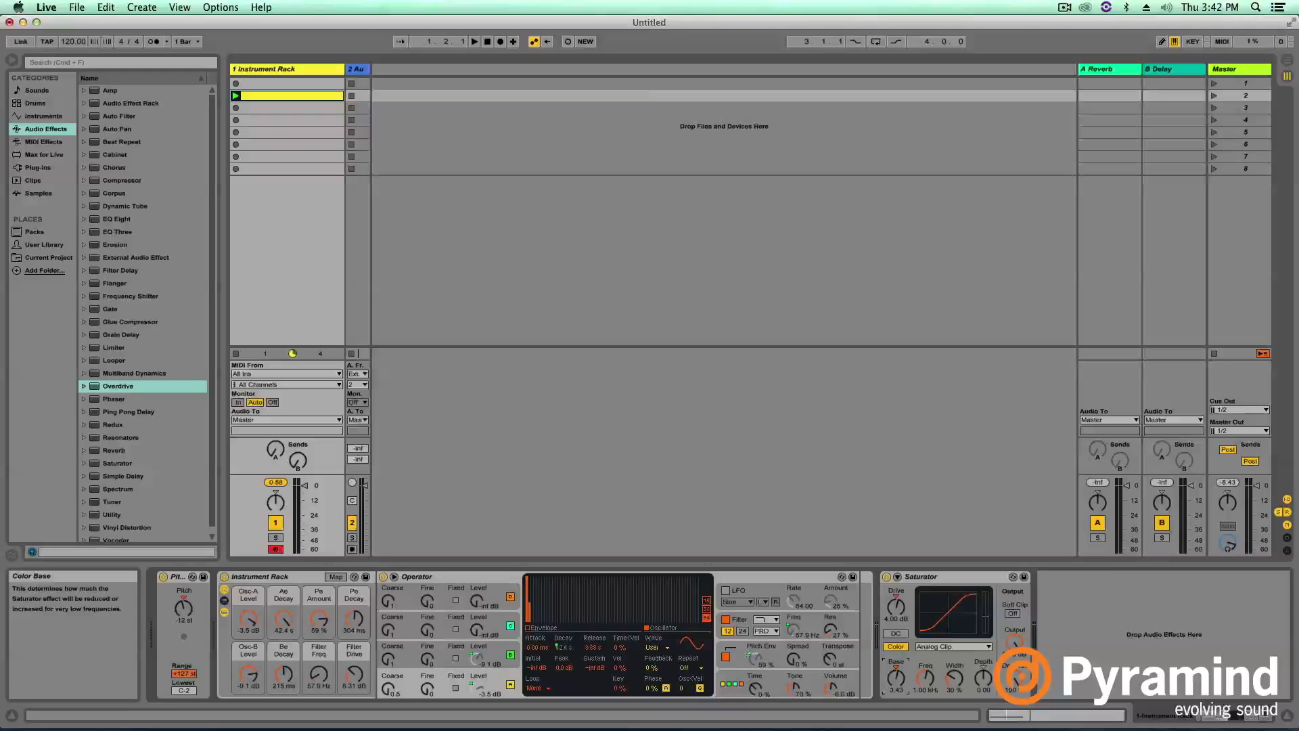
Reset the Saturator Base to zero, then lower it below zero during playback.
drag(896, 667, 896, 688)
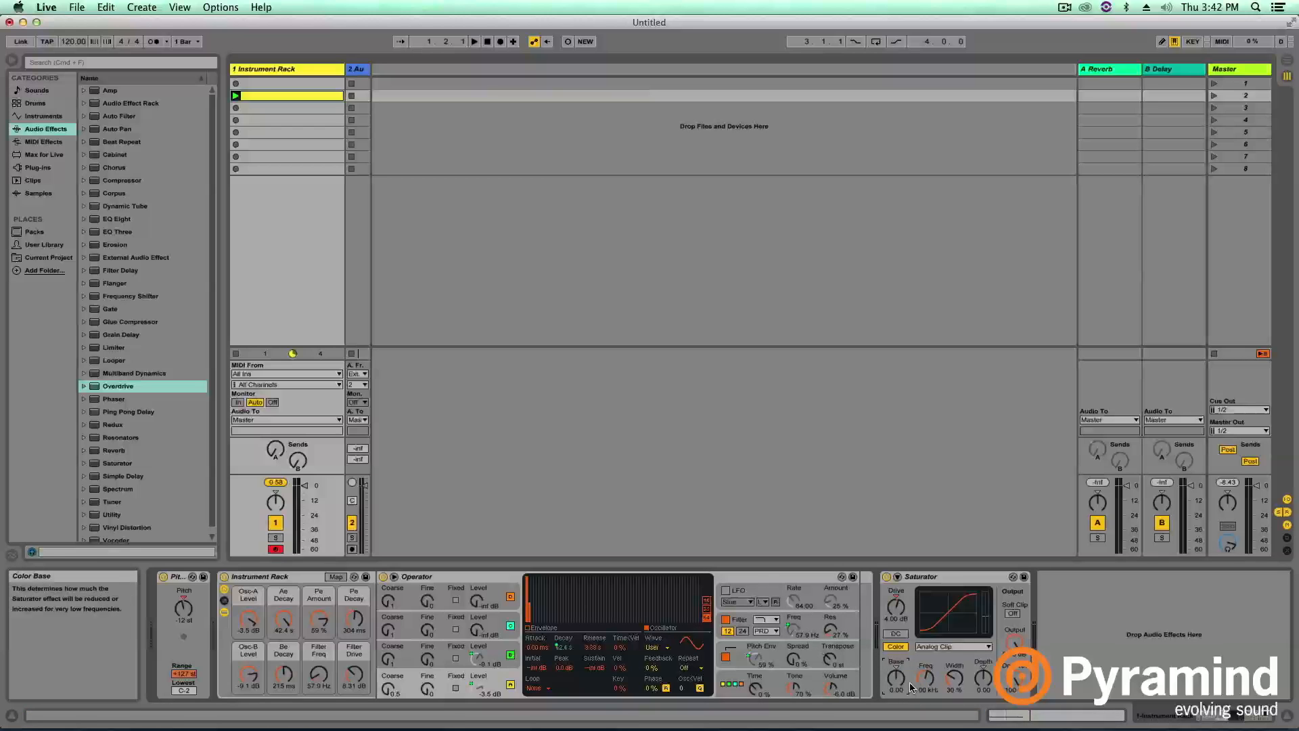
click(478, 41)
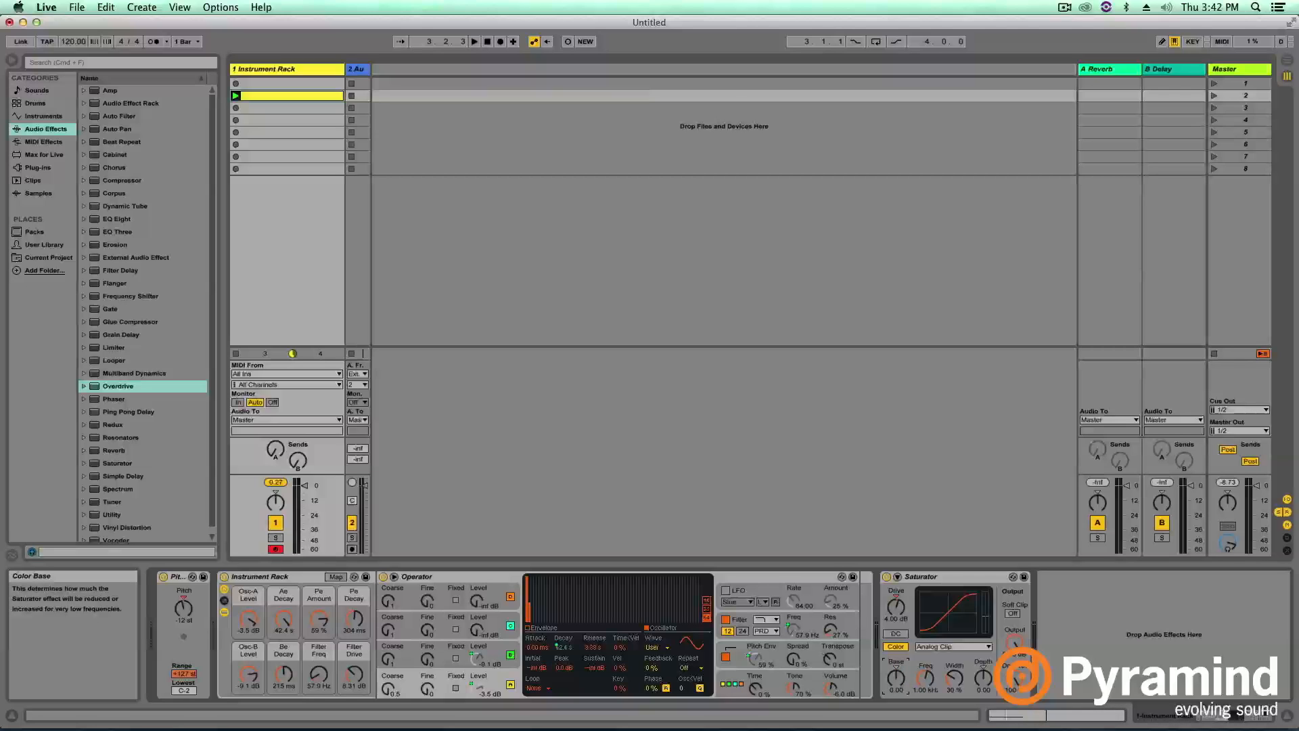
mouse_move(897, 677)
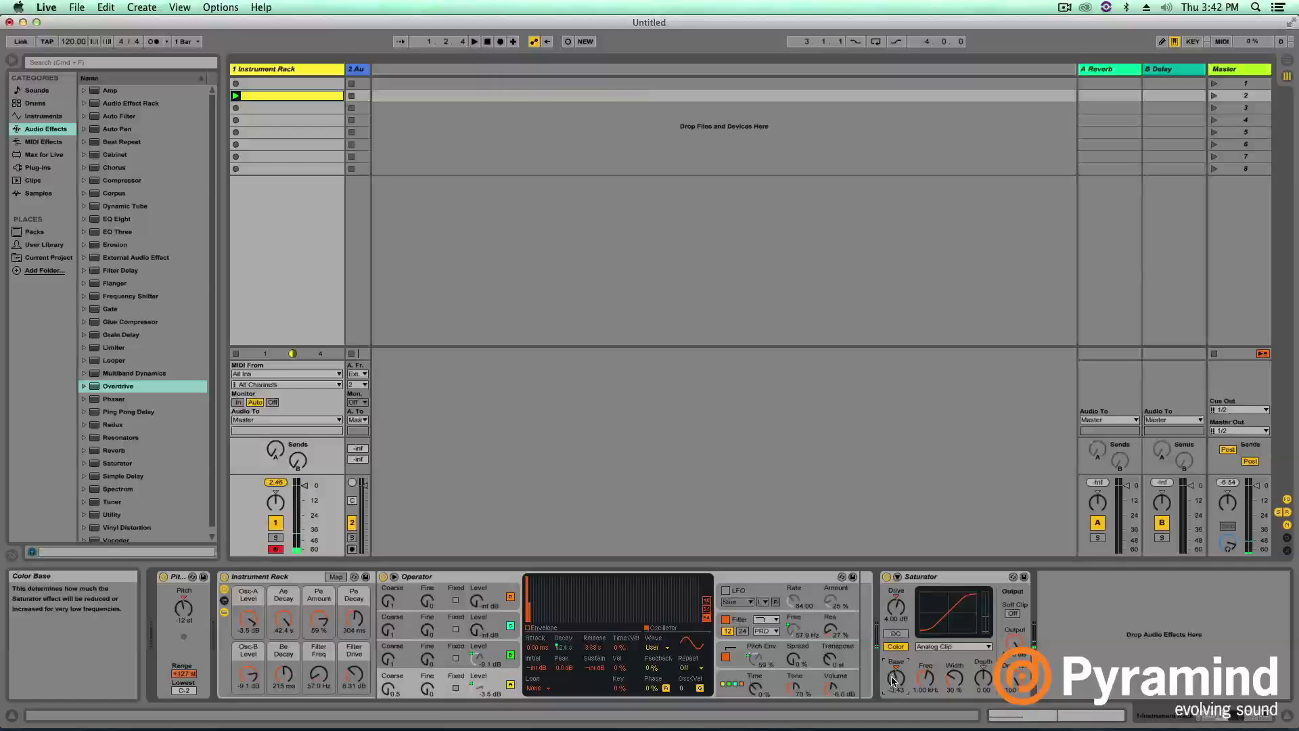
click(477, 41)
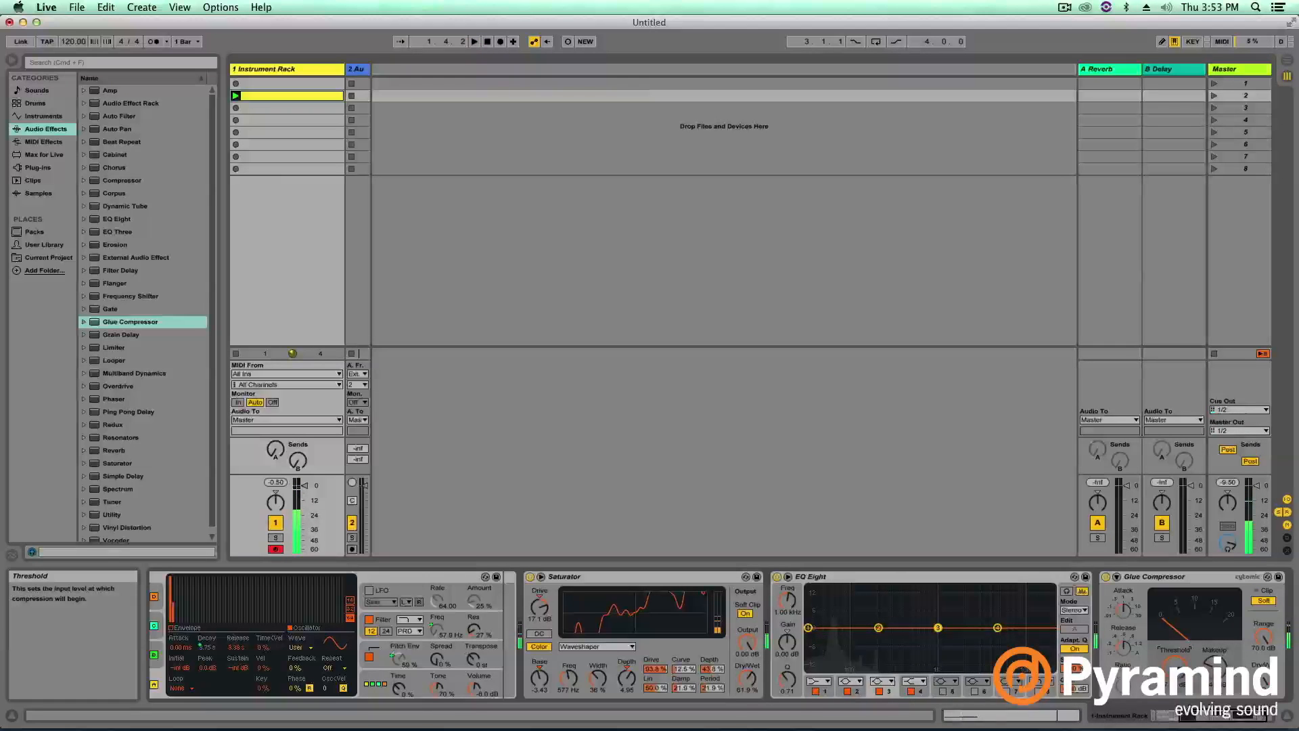
mouse_move(734, 659)
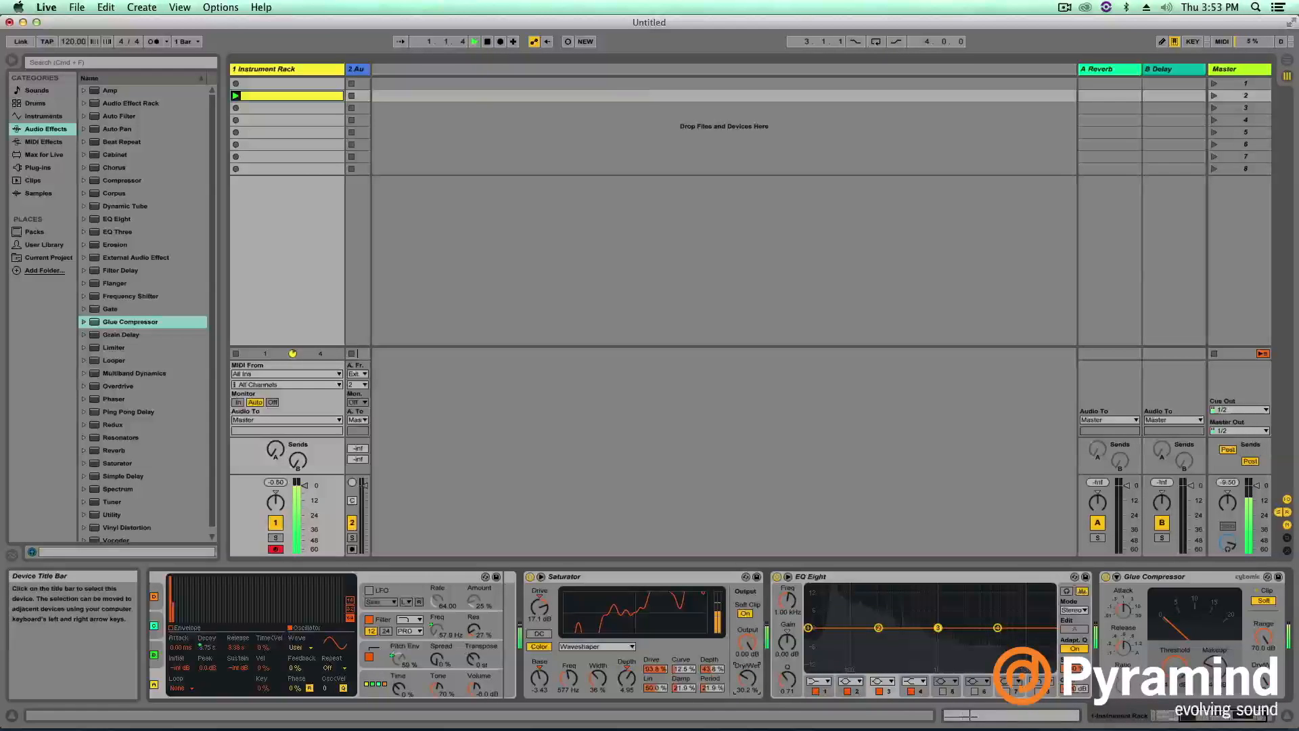
Set the Saturator's curve type to Soft Sine.
click(596, 646)
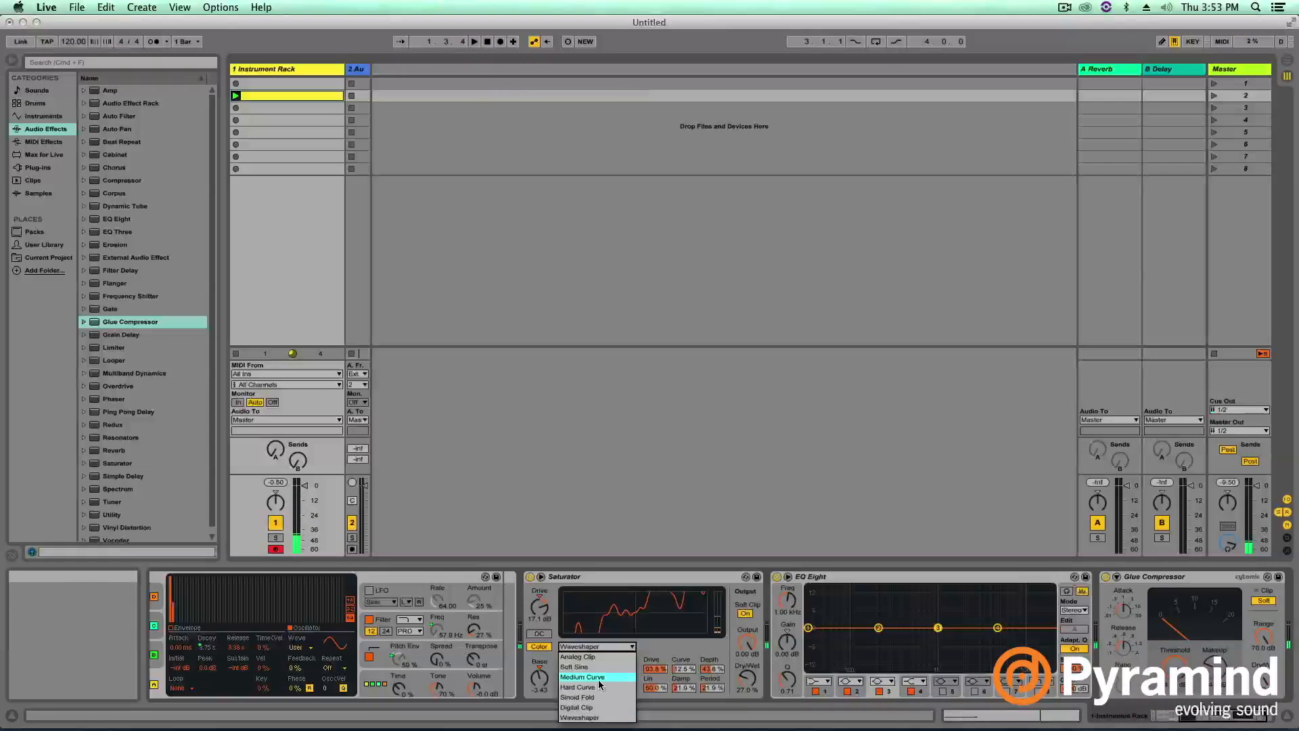
click(583, 676)
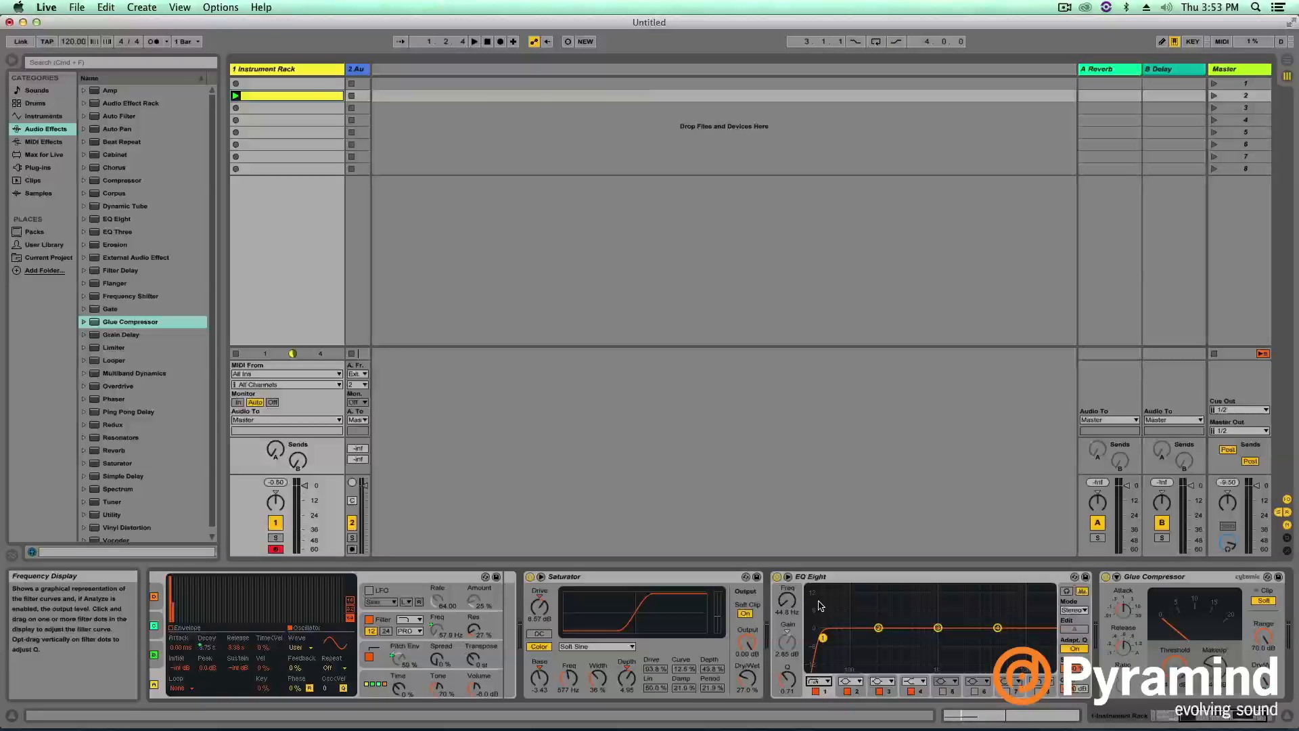
Set EQ Eight's low cut near 39 Hz and dip band 2 about 2.4 dB near 183 Hz.
drag(823, 636, 816, 632)
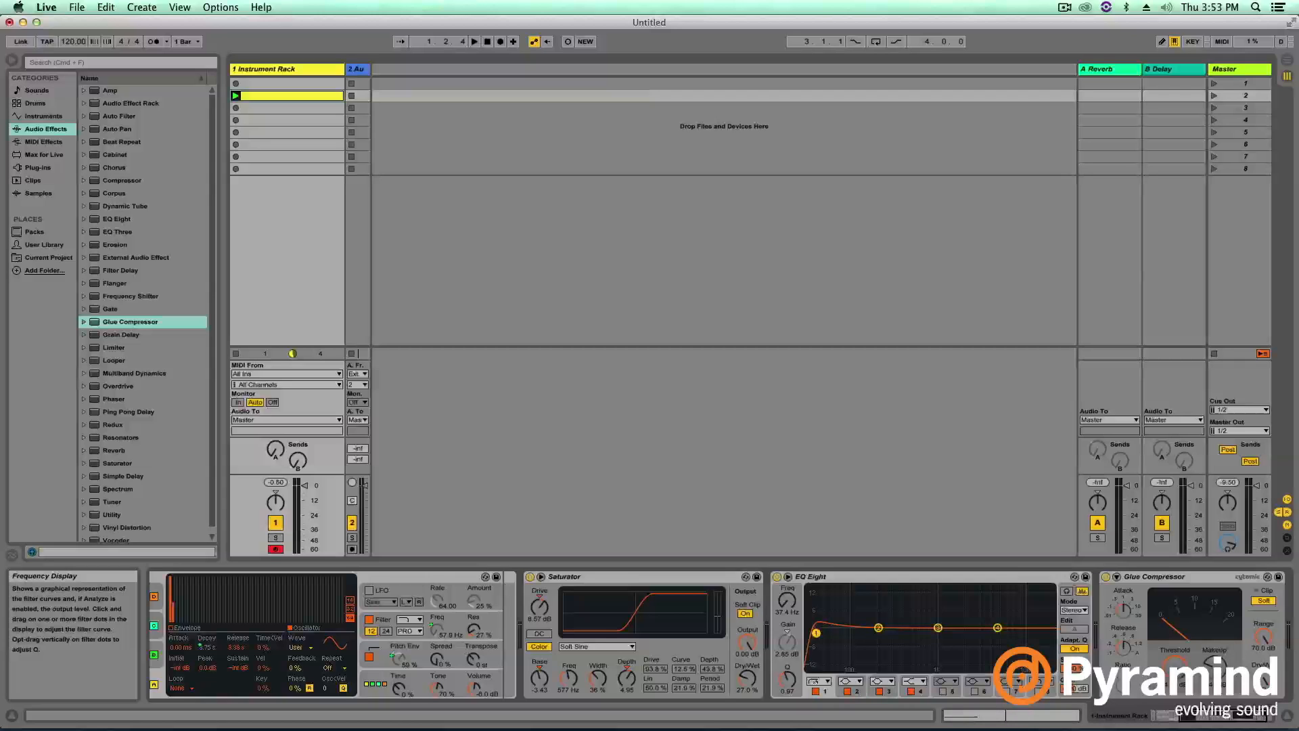
drag(815, 632, 815, 638)
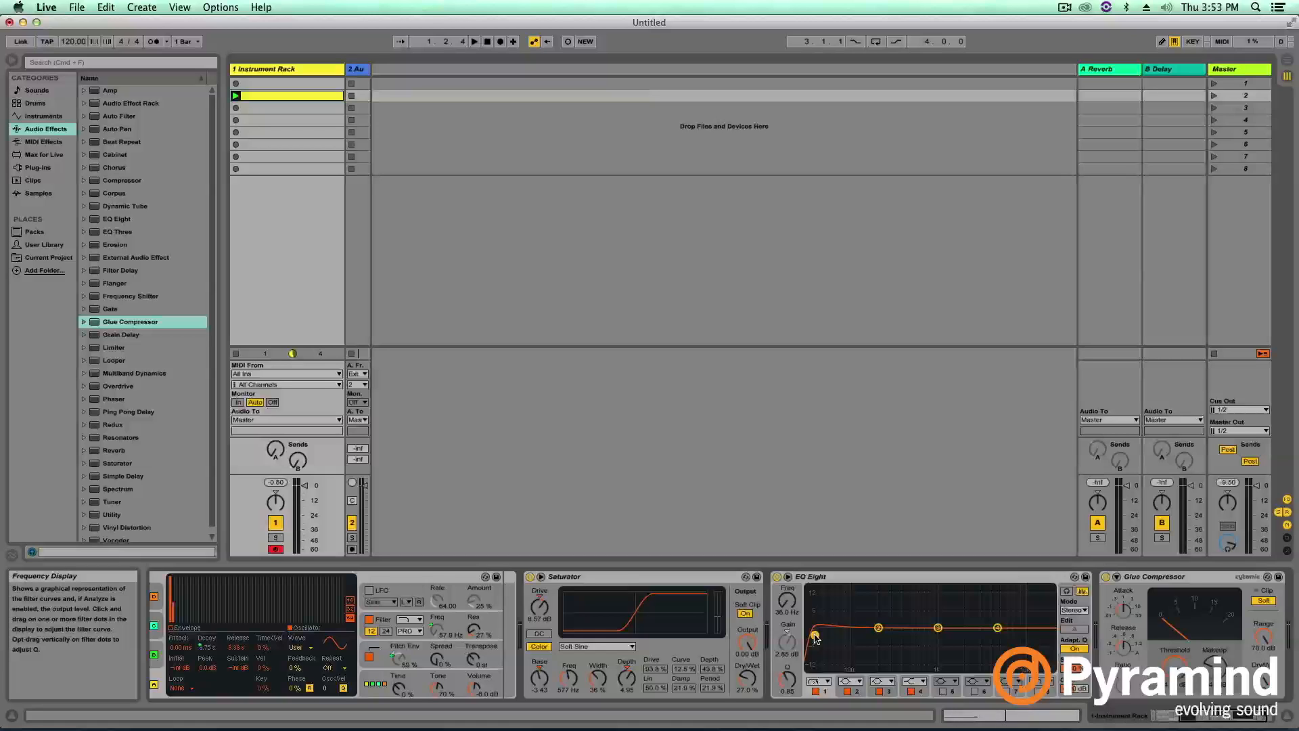
click(787, 606)
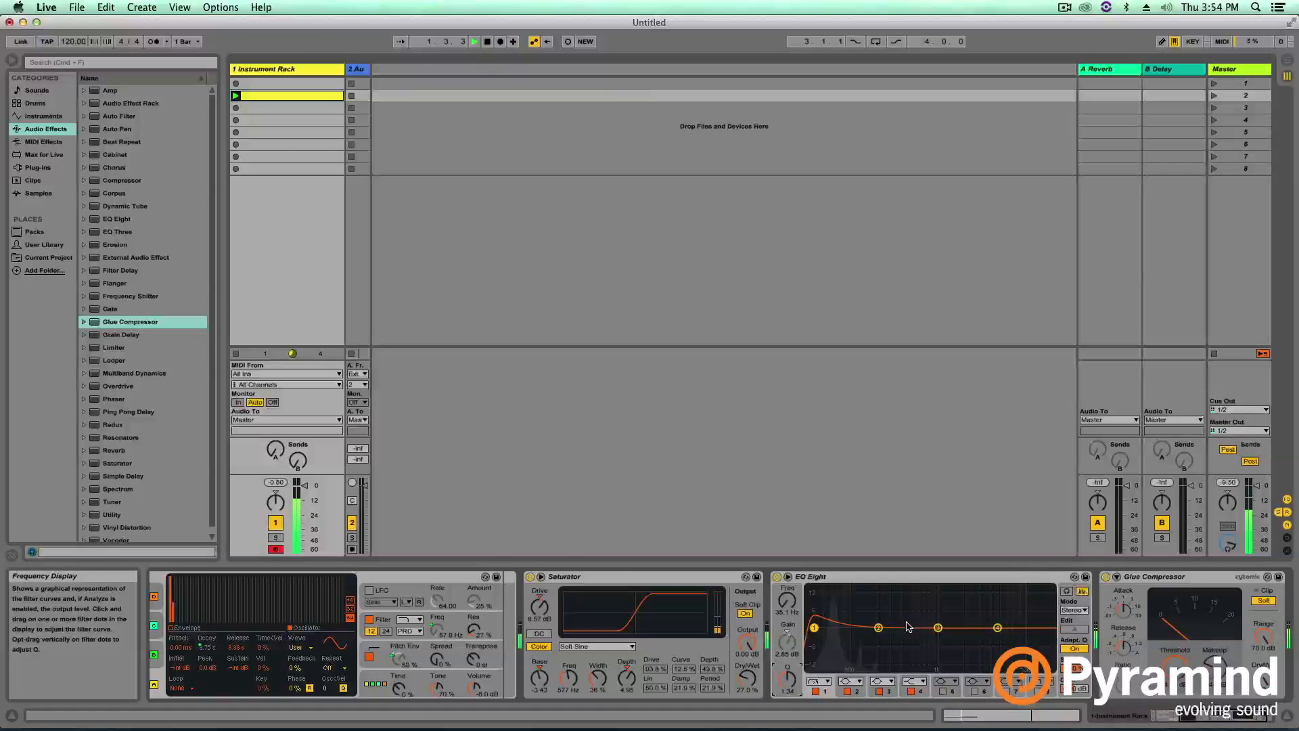
drag(875, 627, 875, 634)
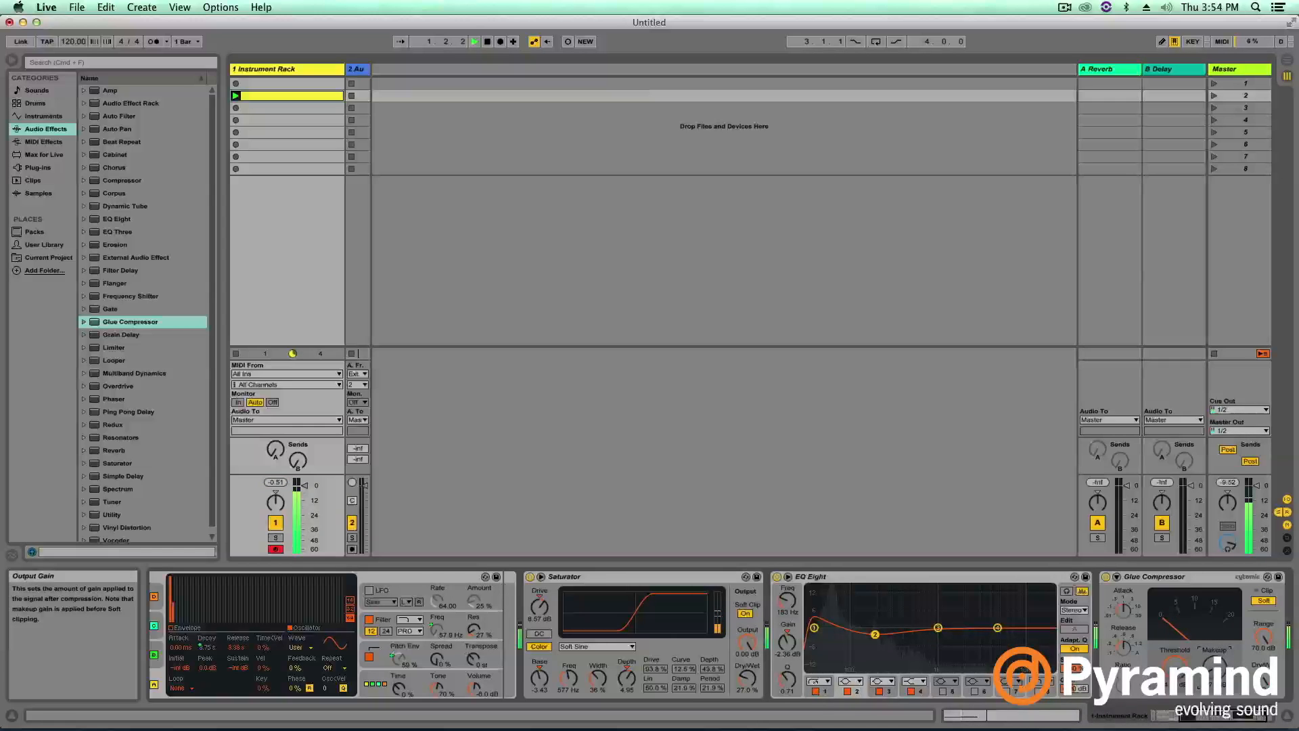
mouse_move(932, 589)
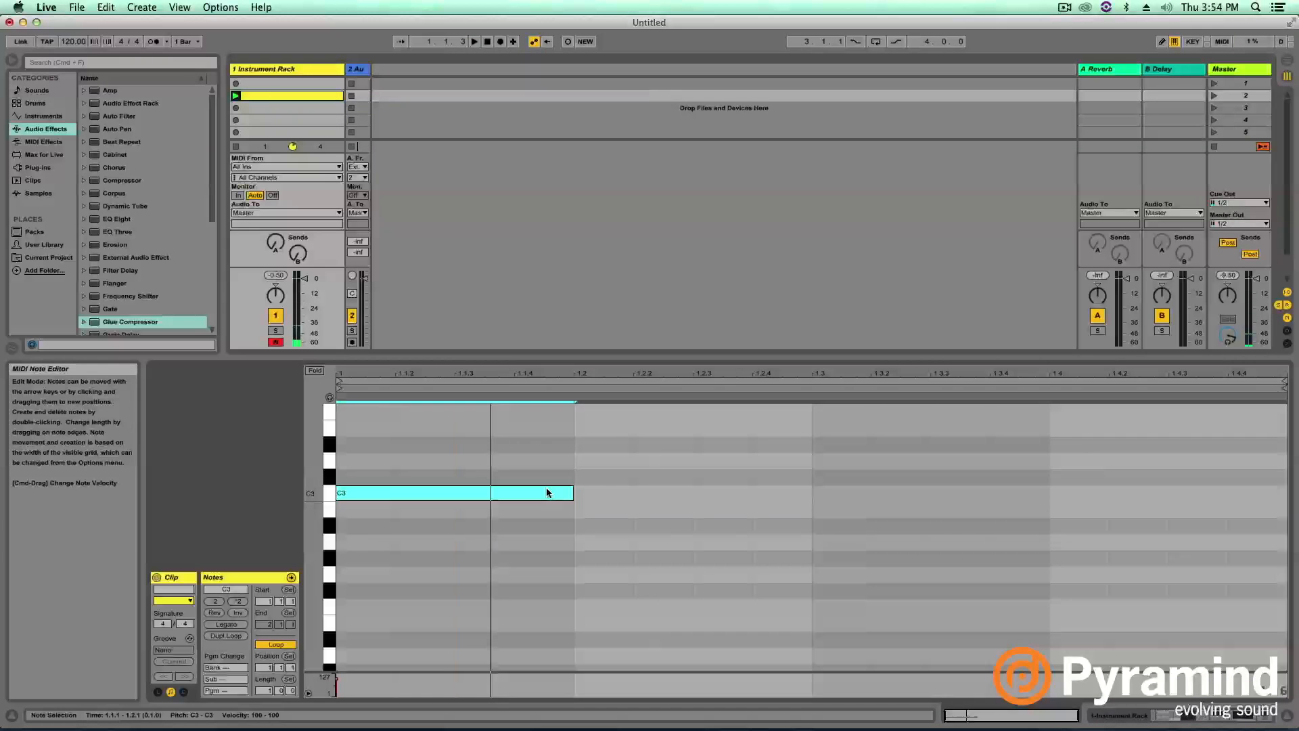
Lengthen the C3 note to span 1.1.1 to 1.2.1.
drag(570, 494, 812, 494)
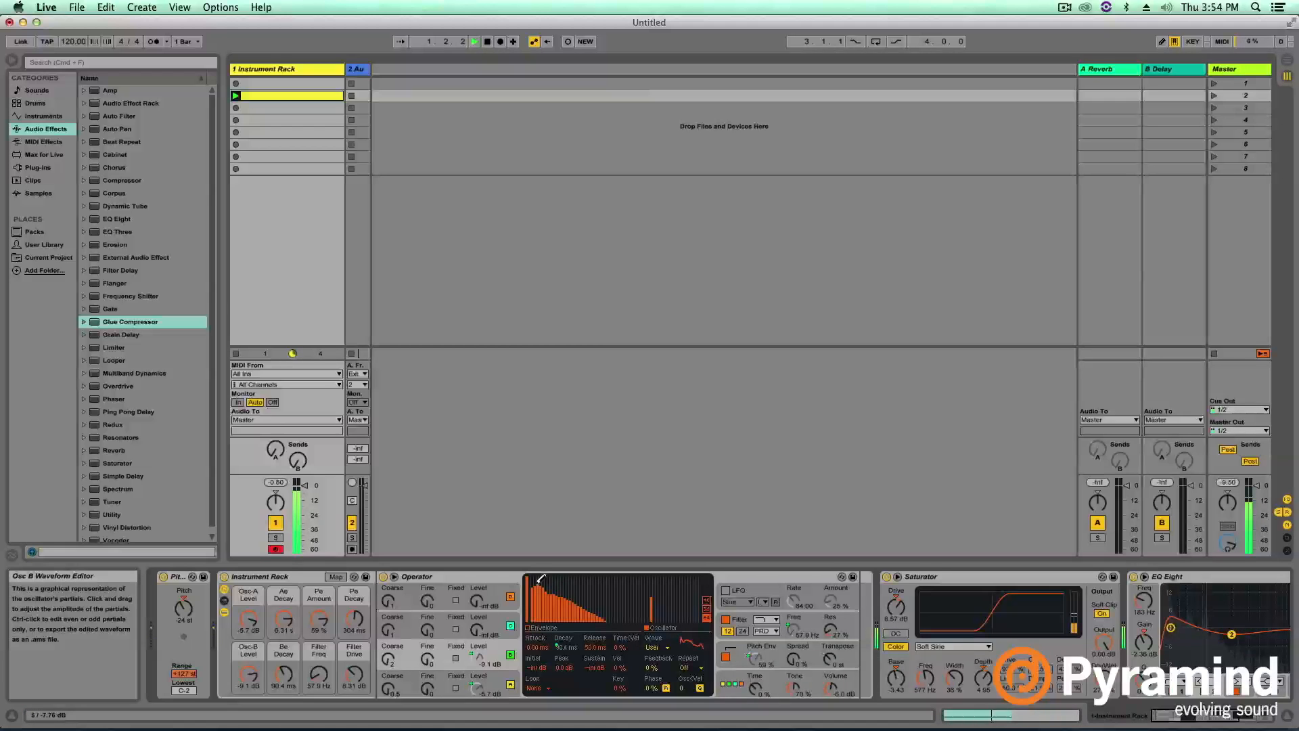
Set the levels of Operator Osc B partials 6 and 7.
click(475, 42)
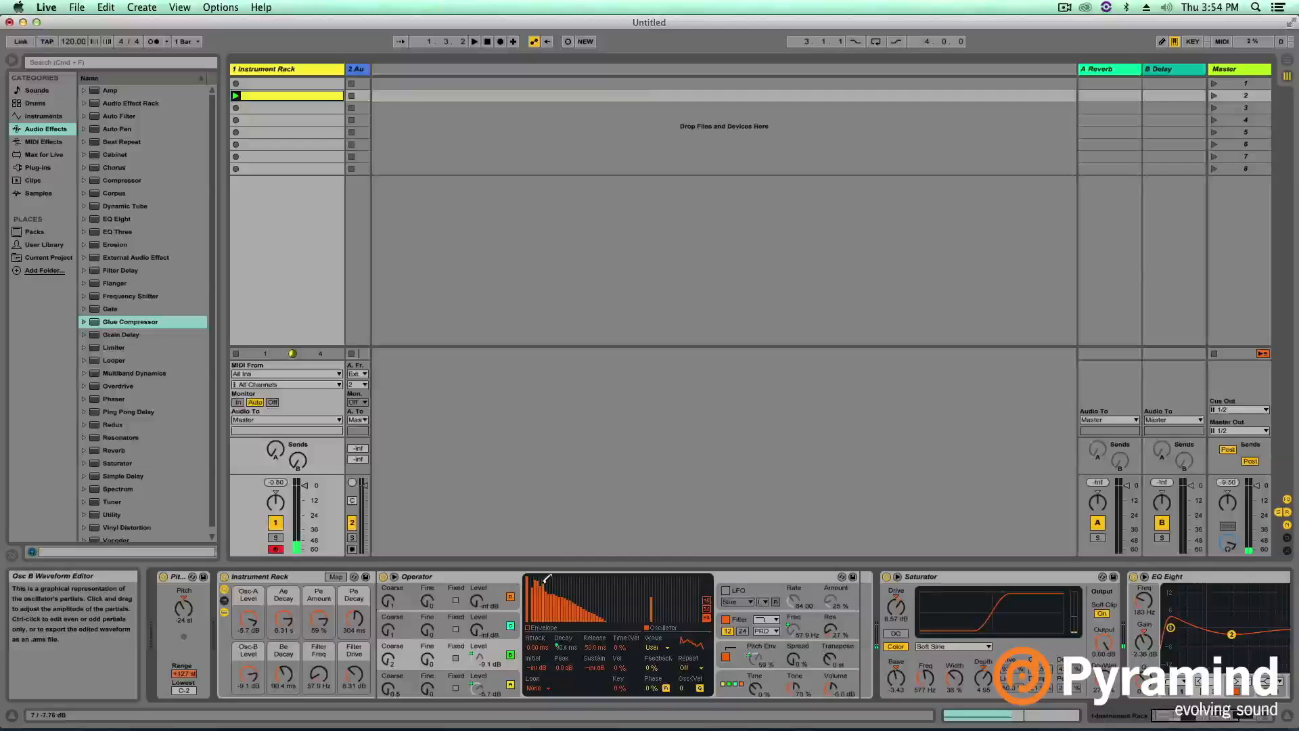
click(476, 41)
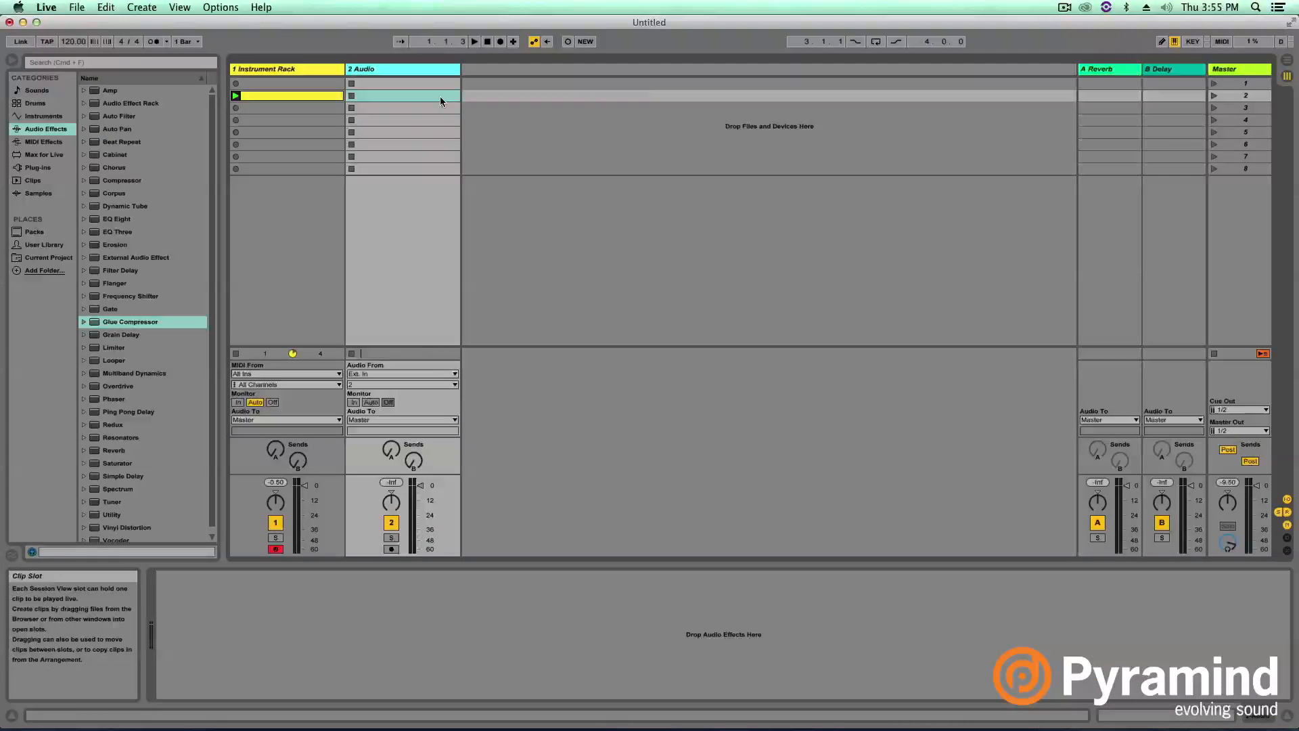
mouse_move(386, 79)
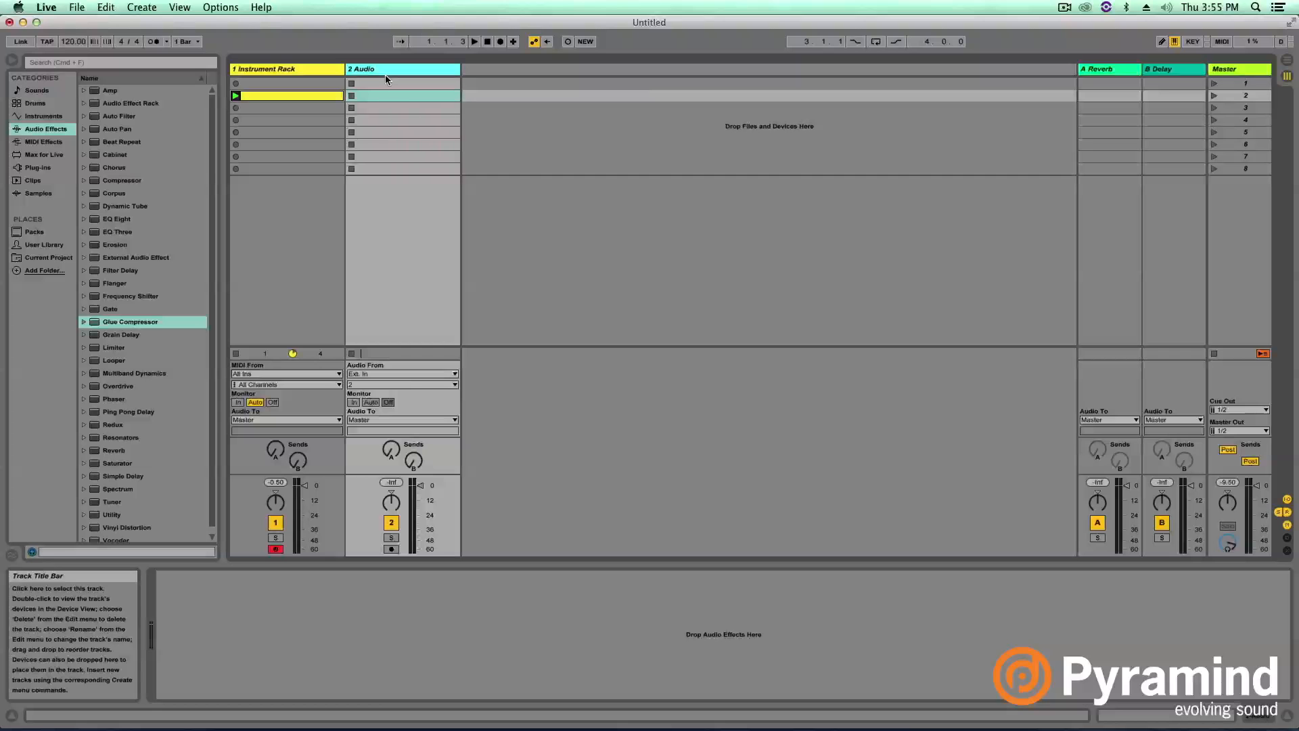
Set the new audio track 2's Audio From input to Resampling.
click(401, 373)
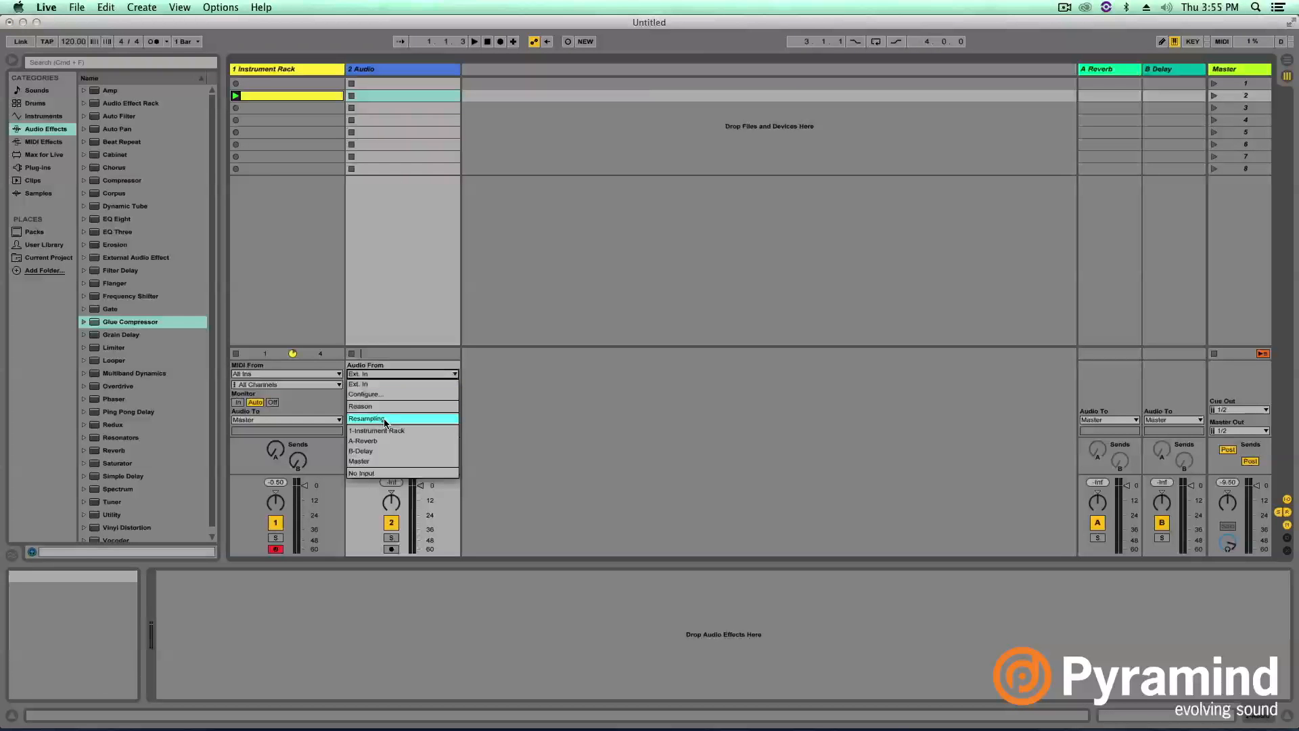
click(383, 418)
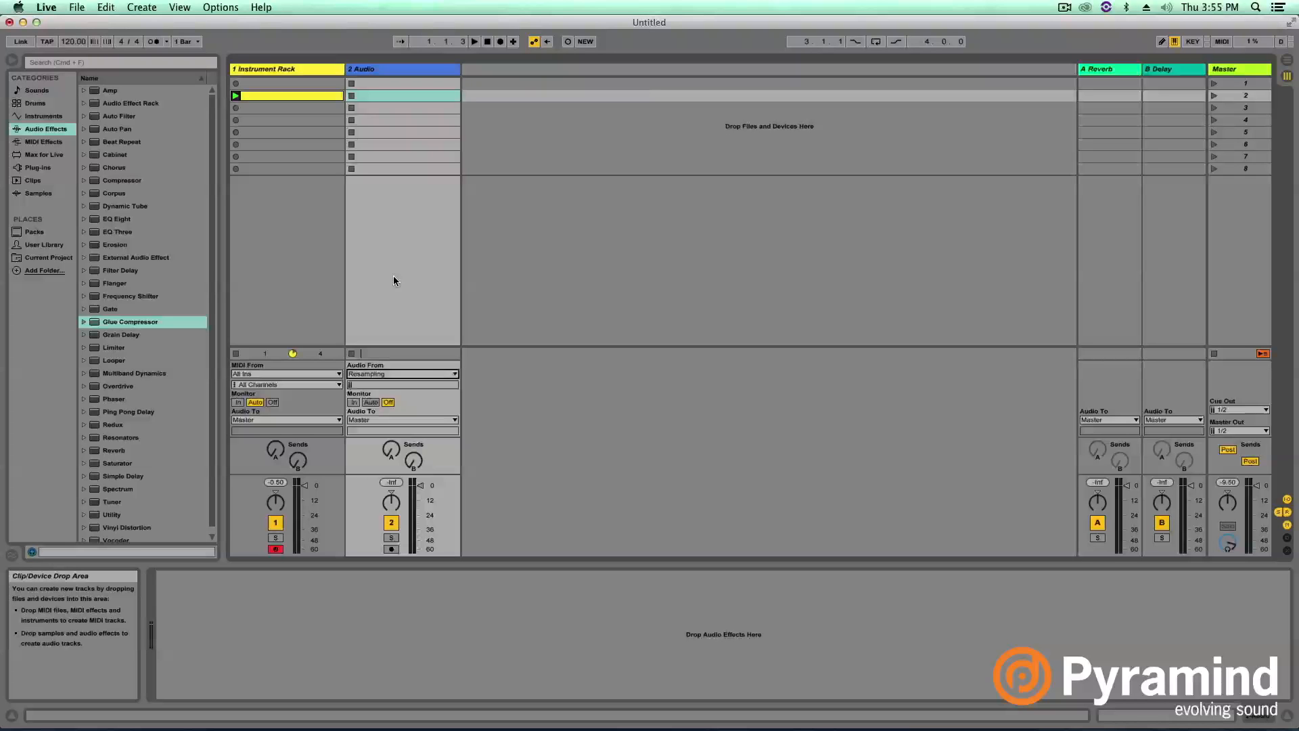
mouse_move(390, 296)
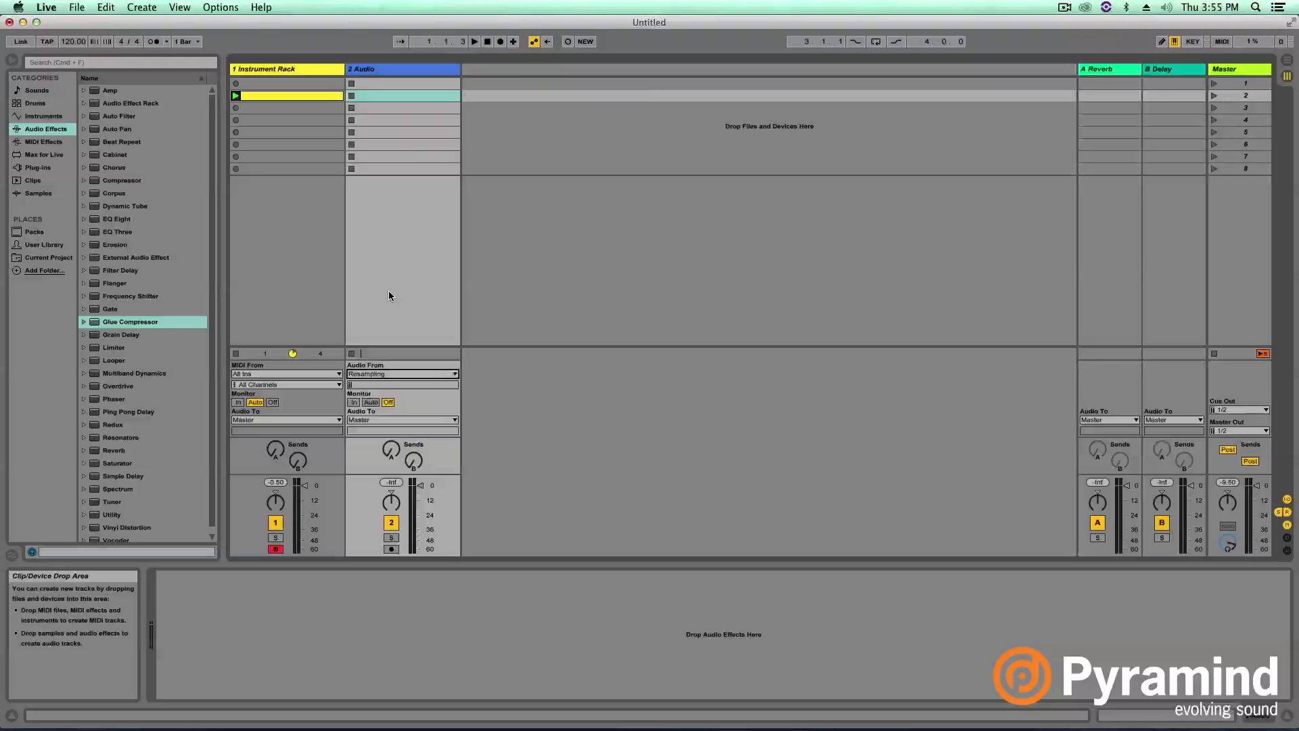
mouse_move(375, 375)
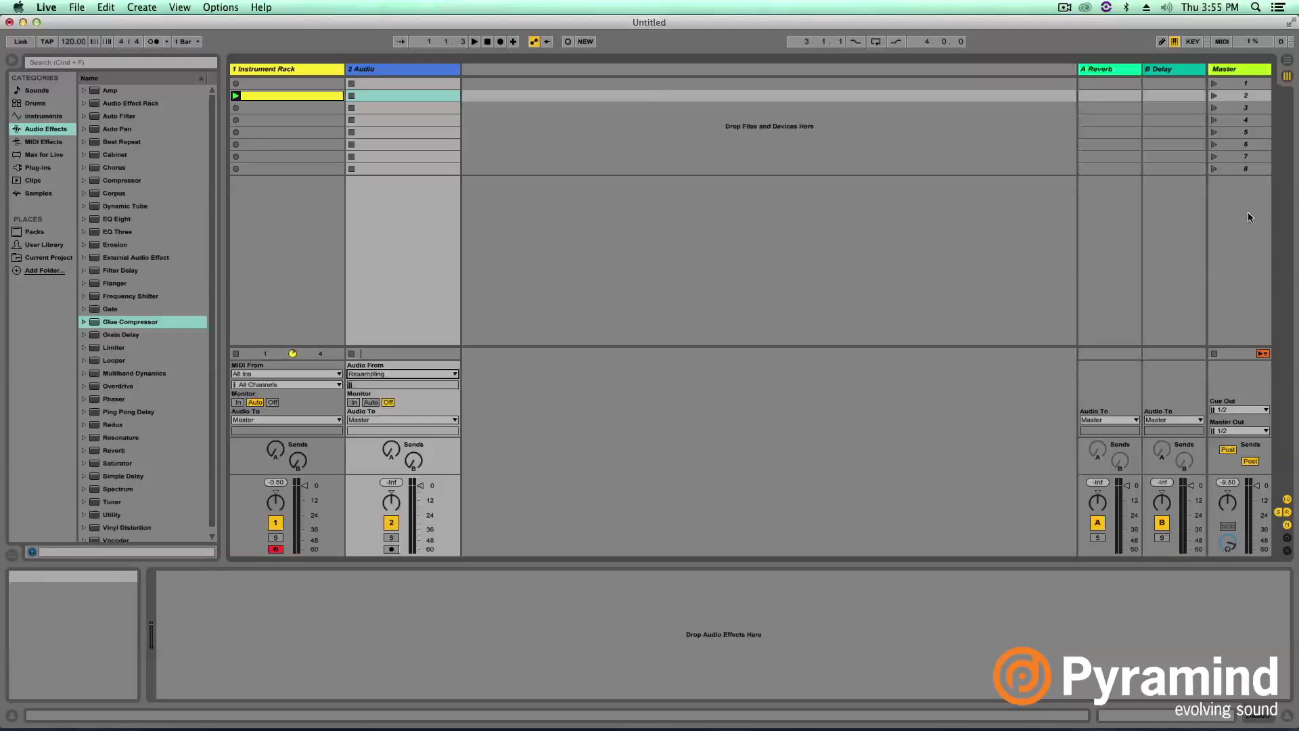
mouse_move(371, 71)
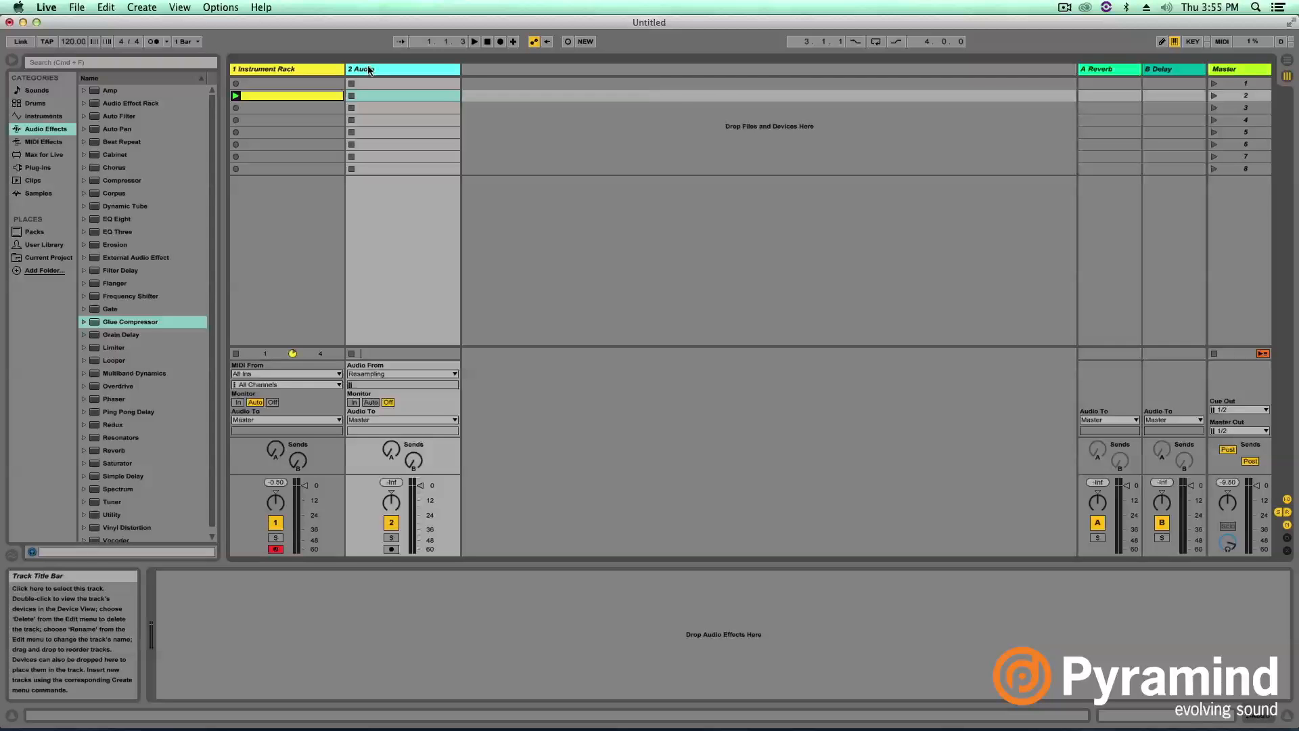
click(286, 96)
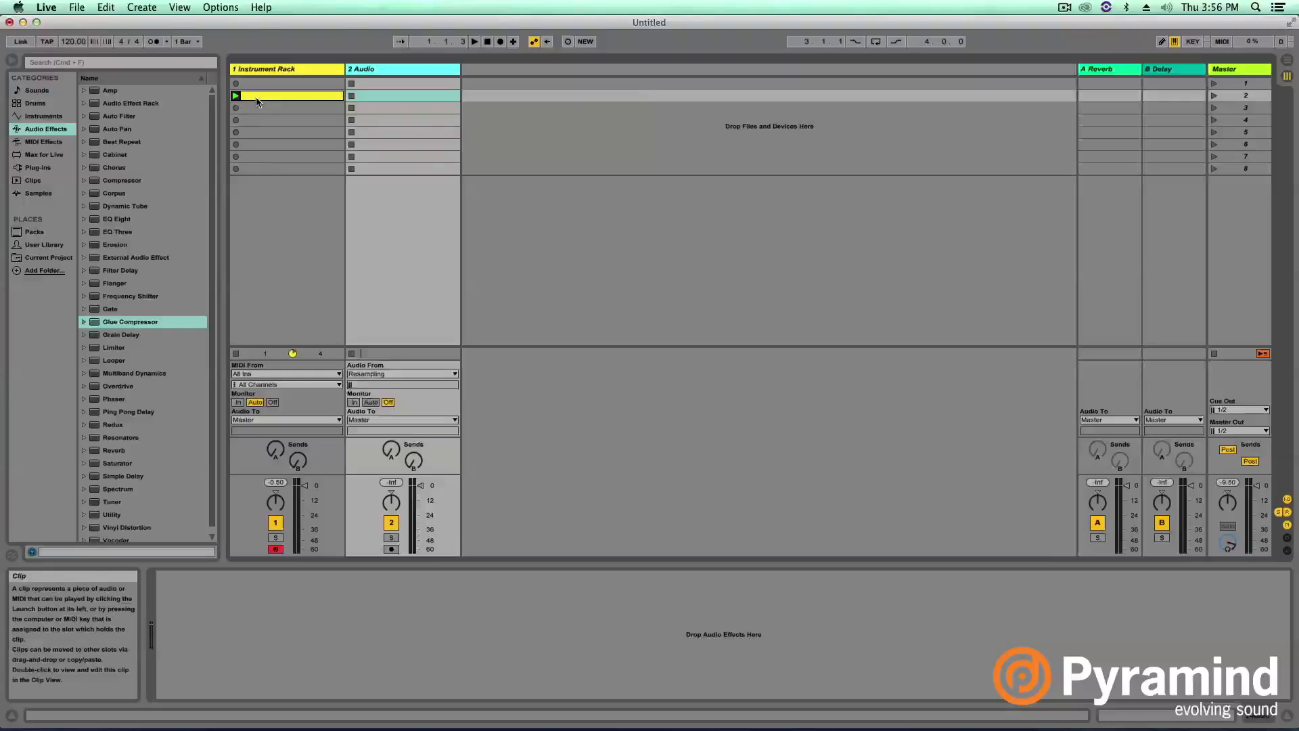
Open the 808 clip in Clip View, disable its loop, and arm the Resampling track.
double_click(285, 94)
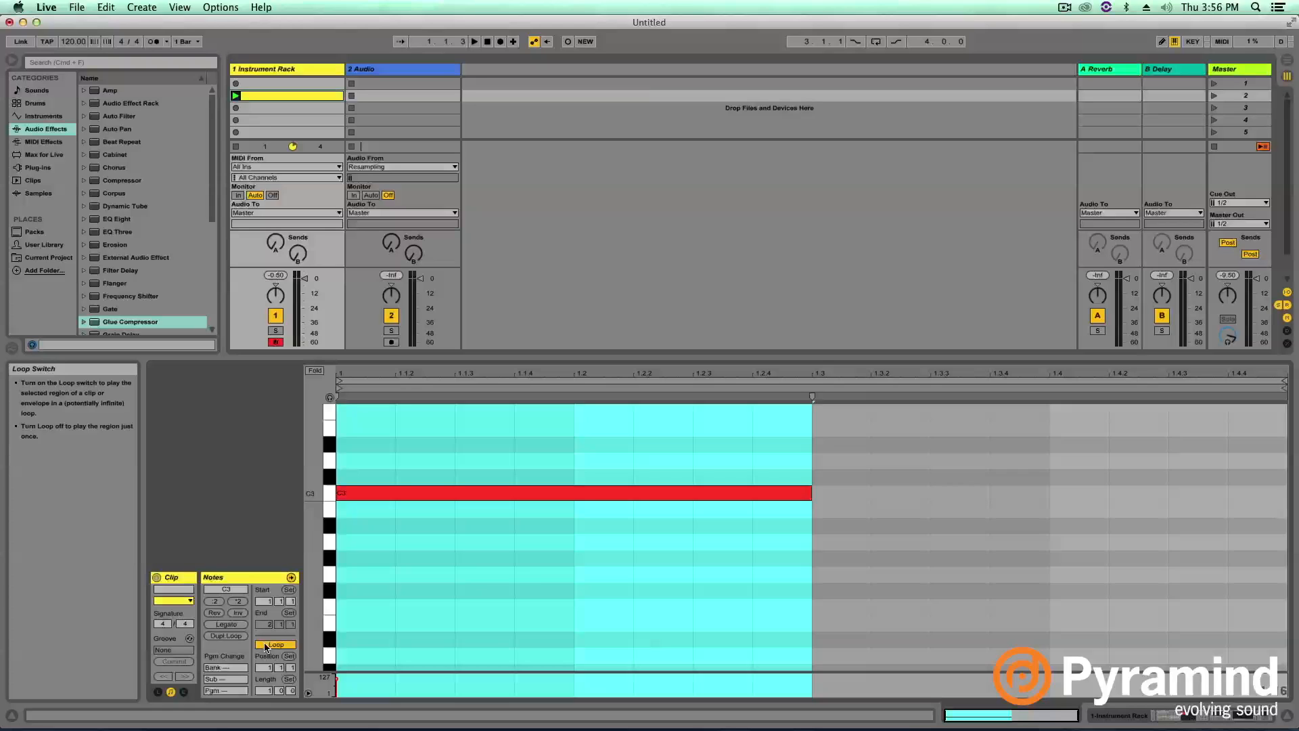
click(274, 644)
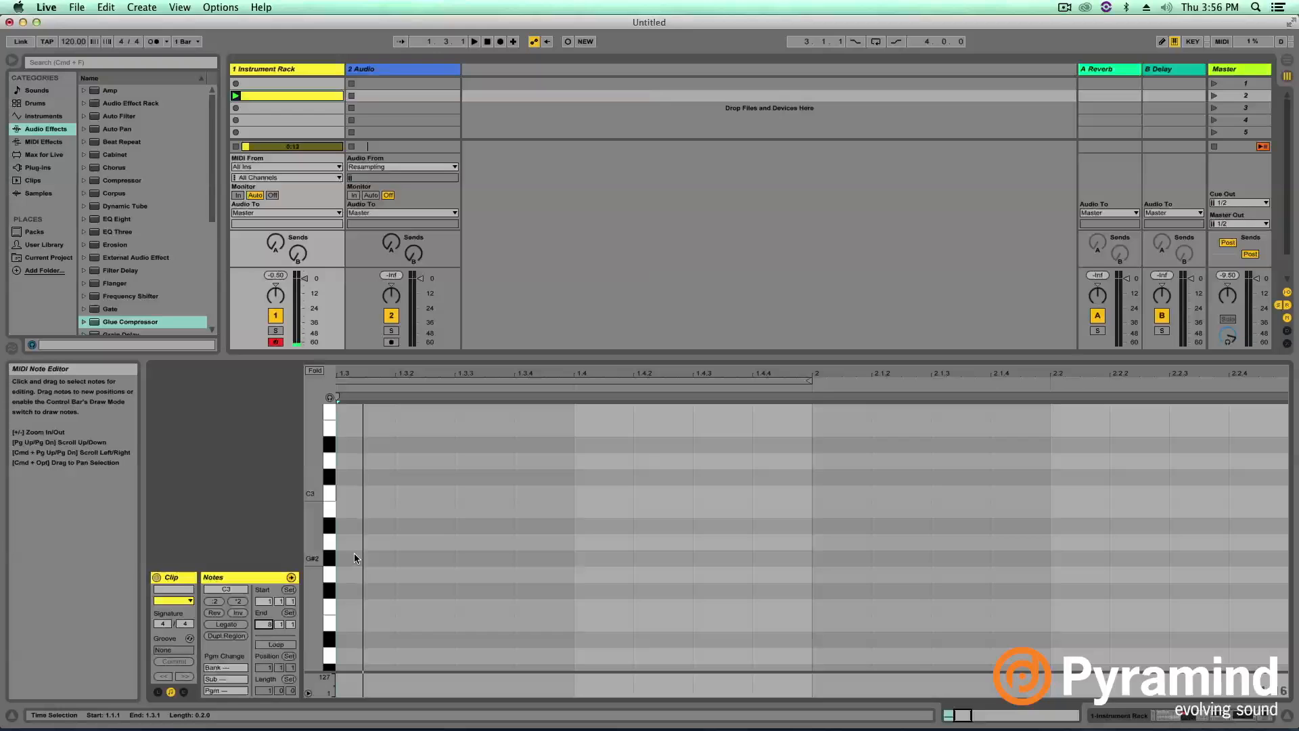
click(478, 42)
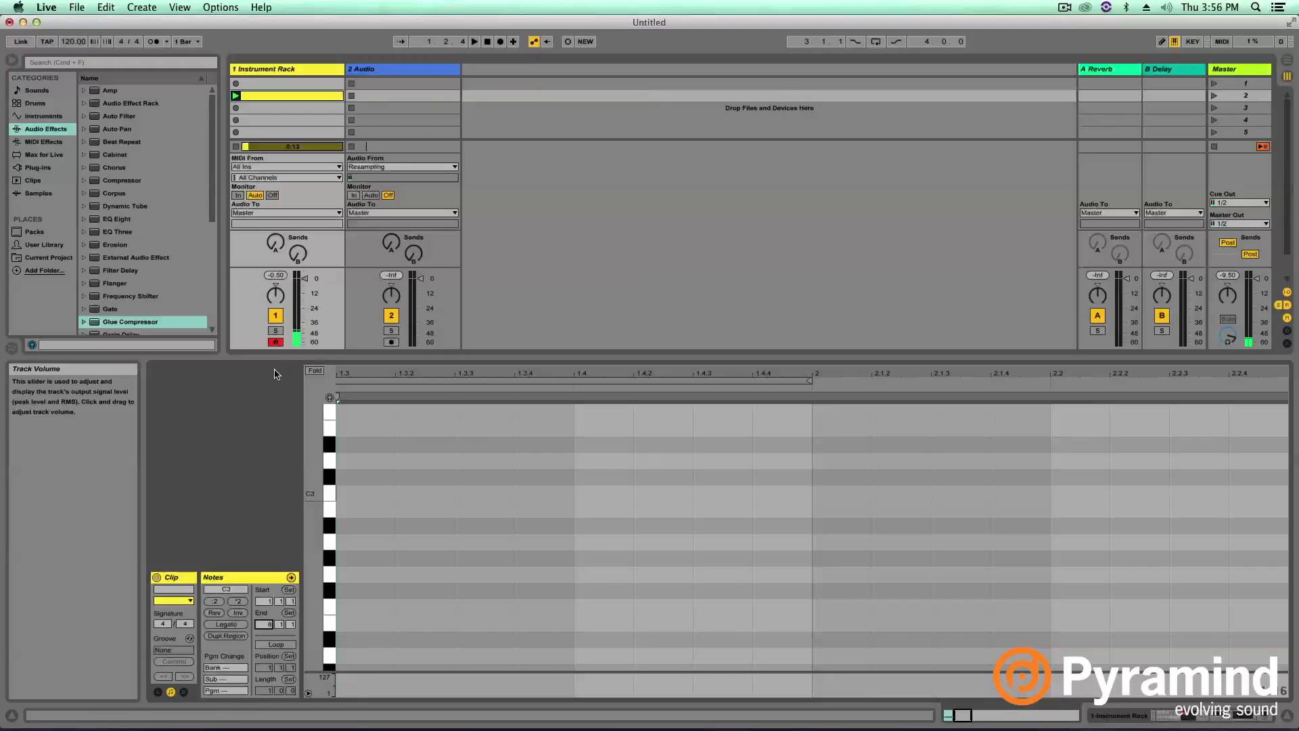
click(391, 342)
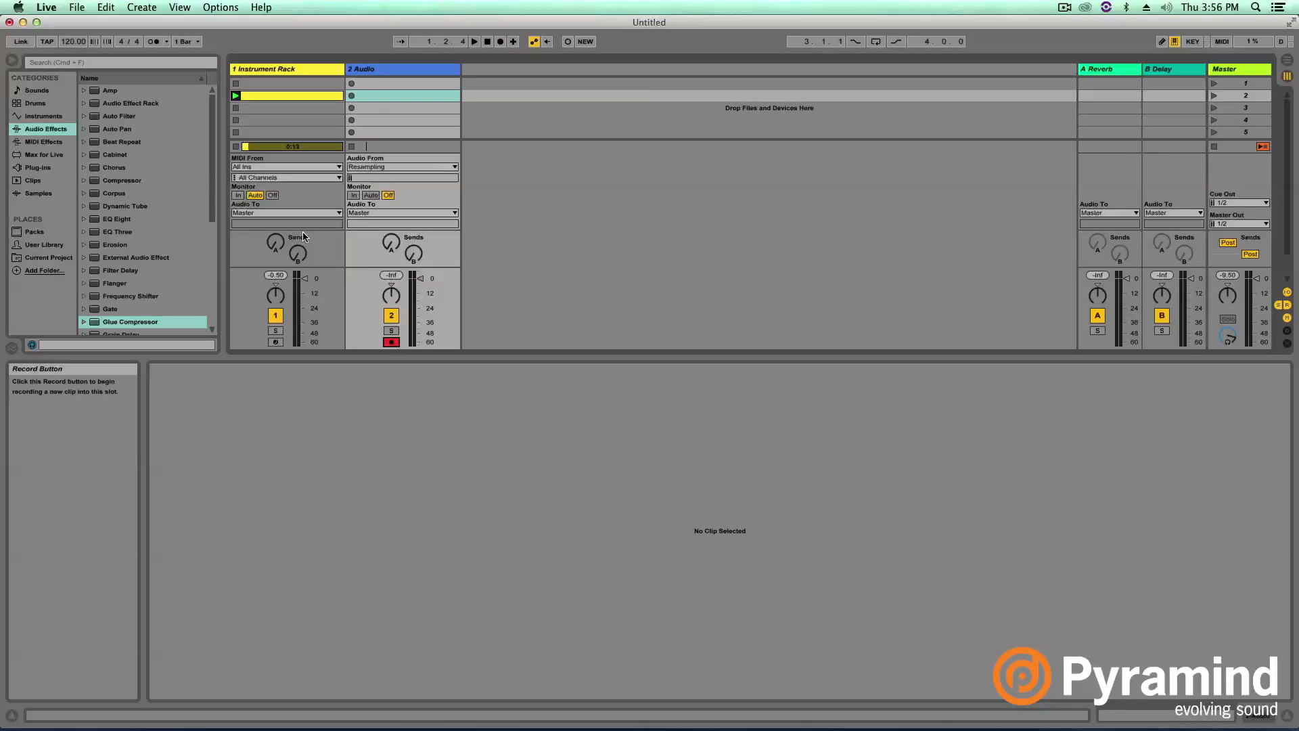
mouse_move(285, 321)
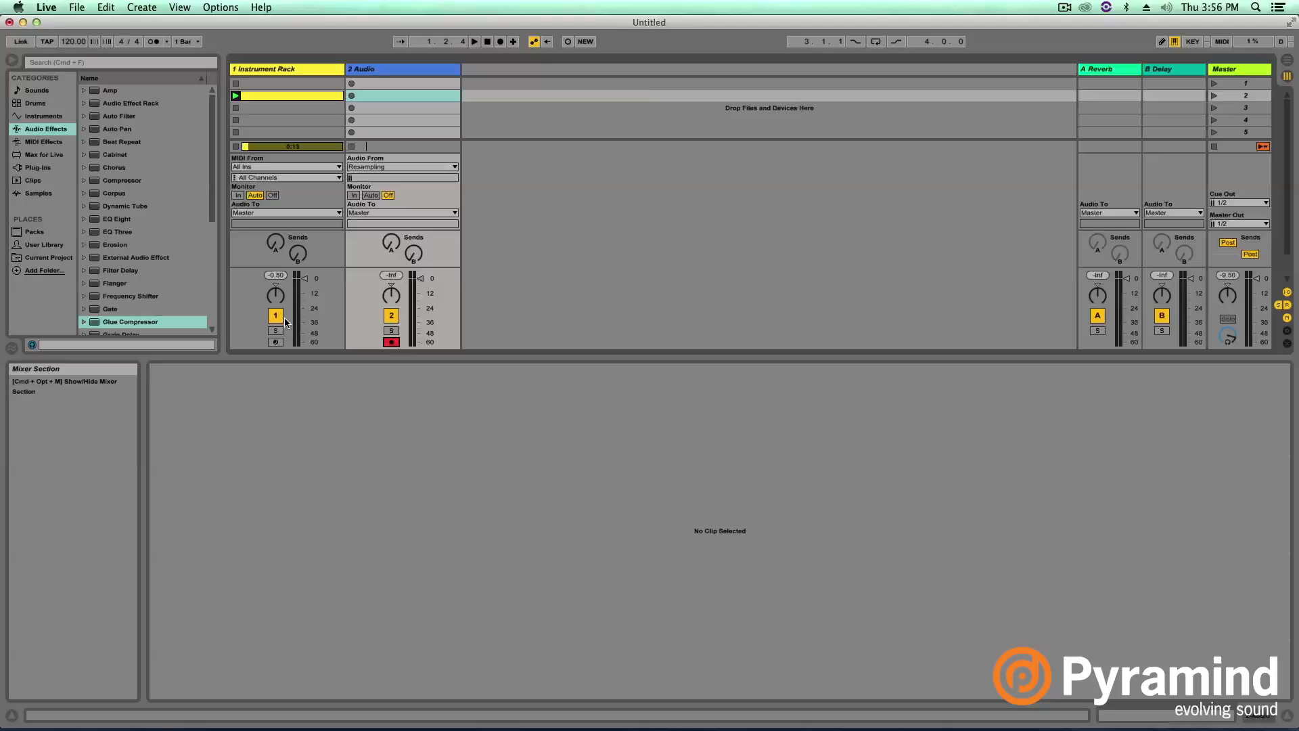
mouse_move(296, 331)
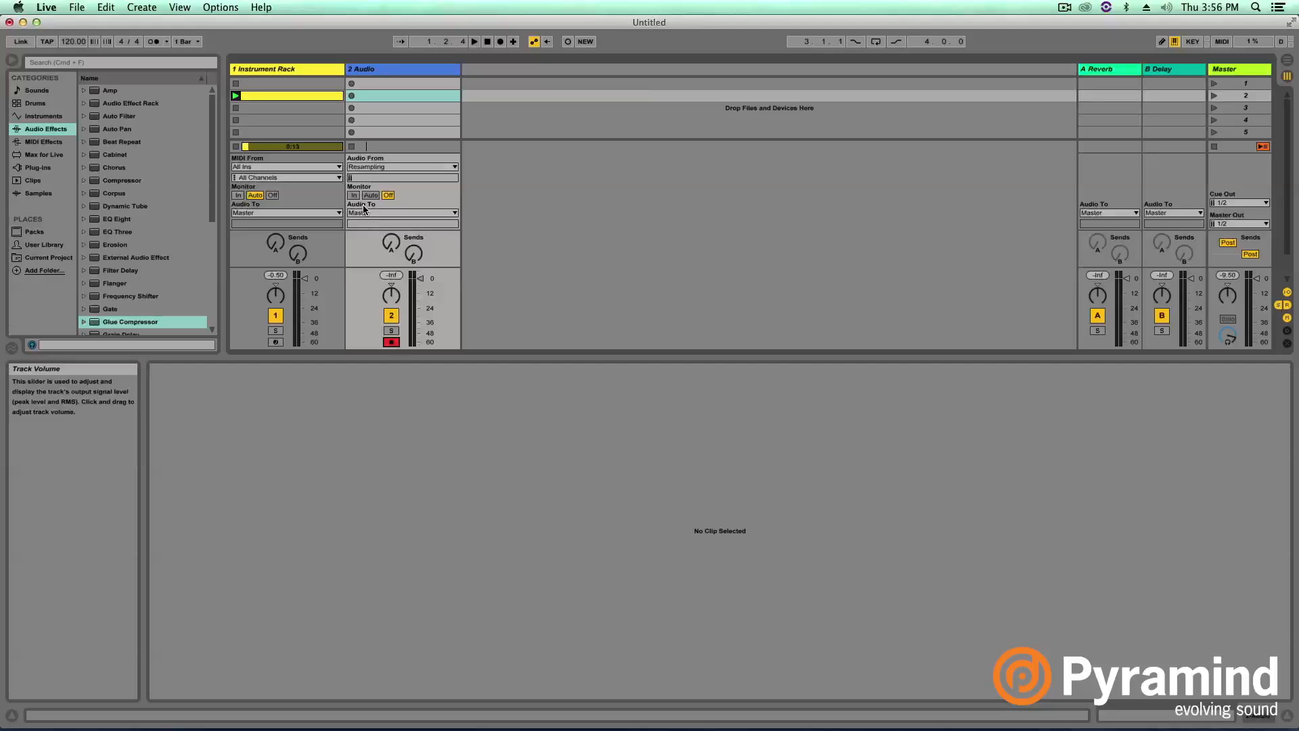
mouse_move(352, 108)
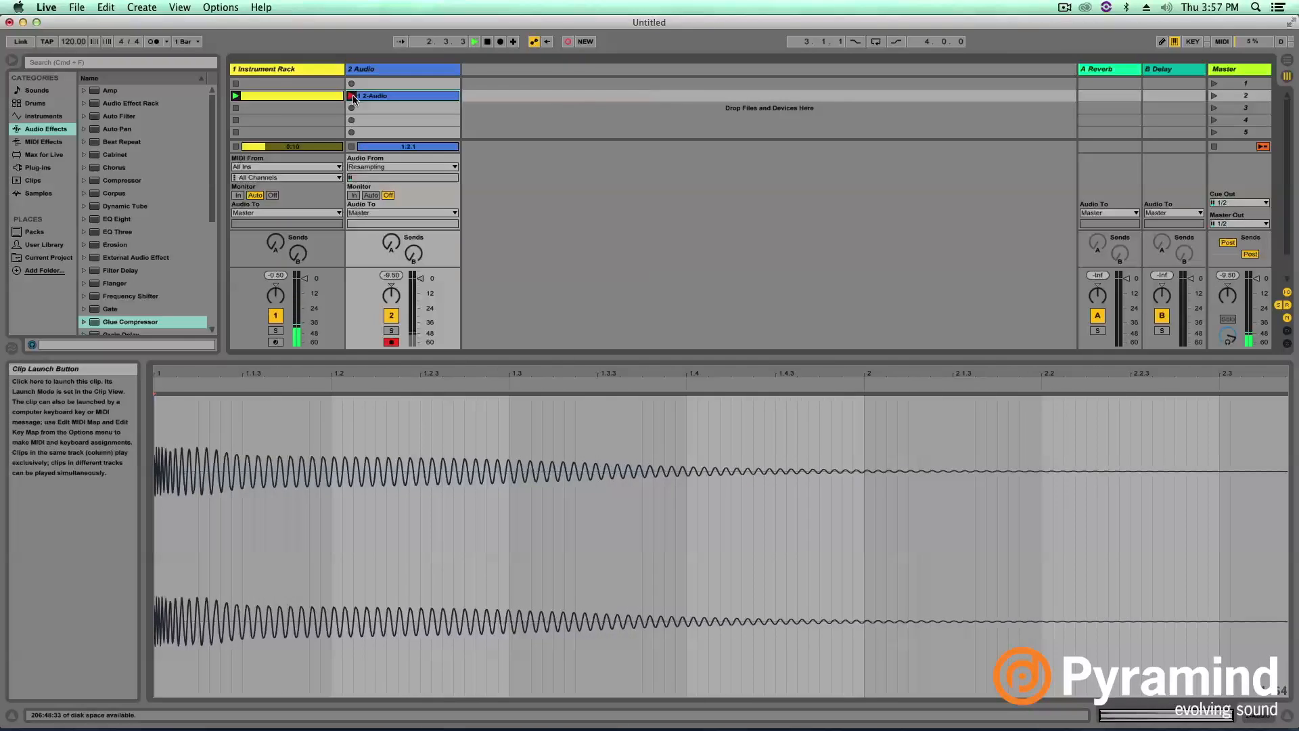
Launch the recorded 808 audio clip on the 2-Audio track.
click(356, 95)
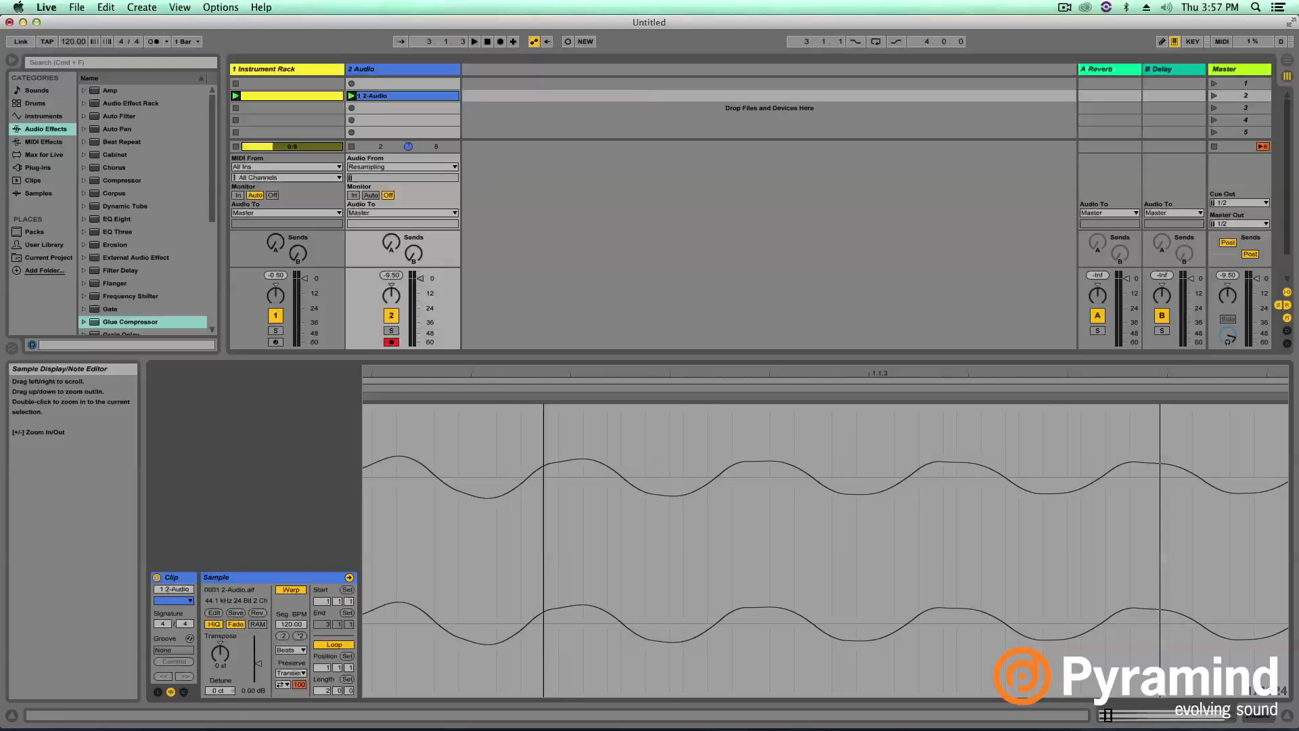
Switch the Detail View to the Instrument Rack track's devices.
click(536, 403)
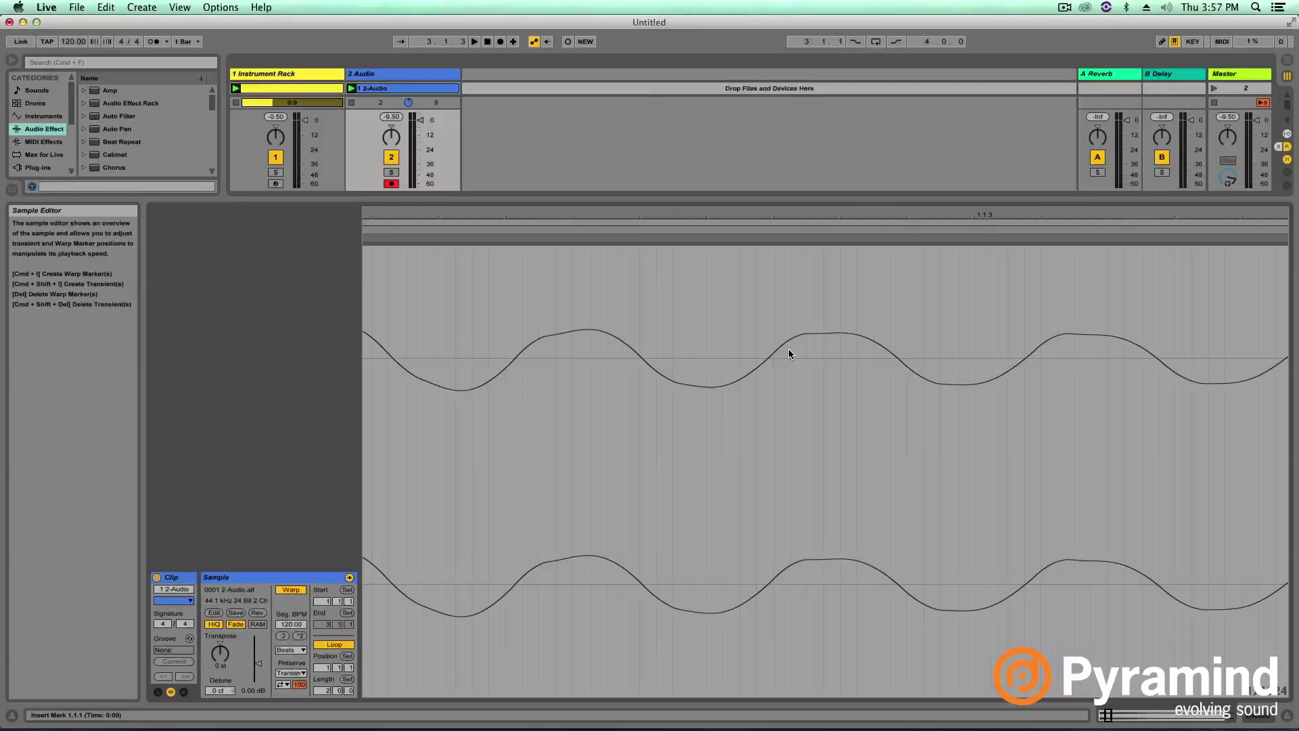
mouse_move(739, 392)
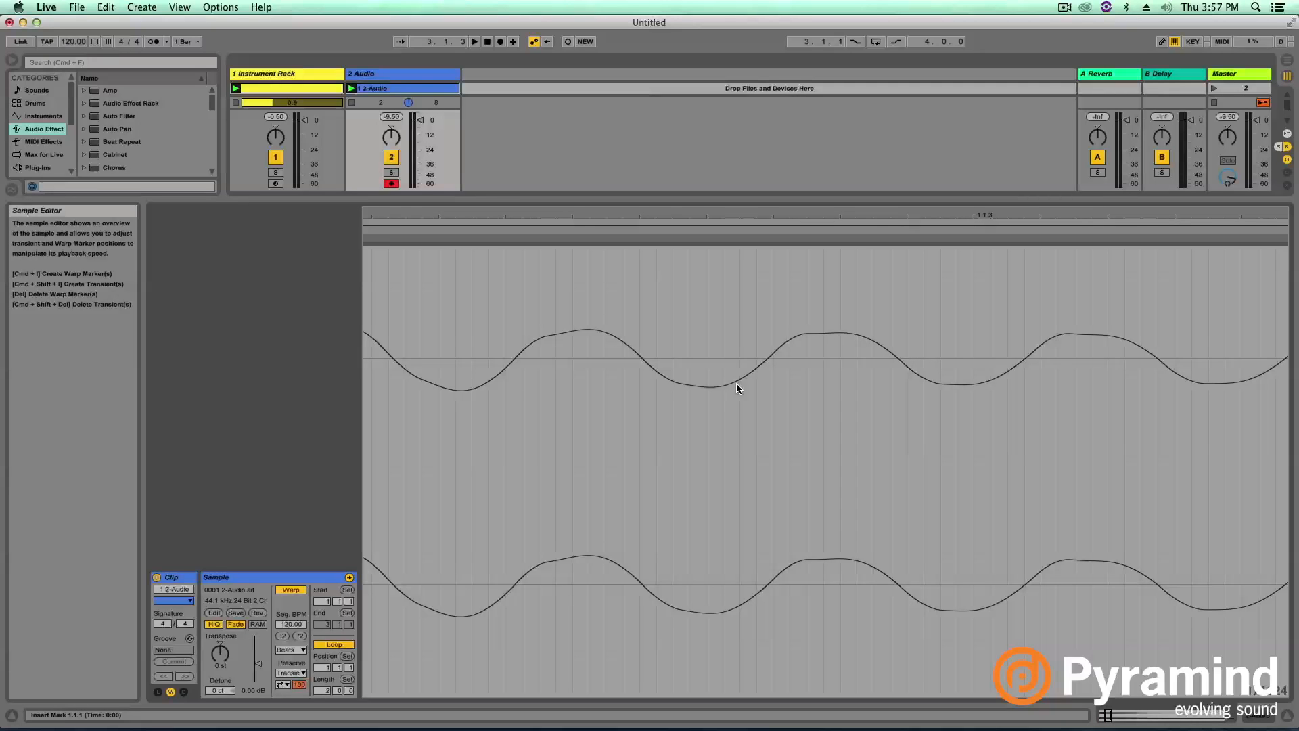
mouse_move(729, 386)
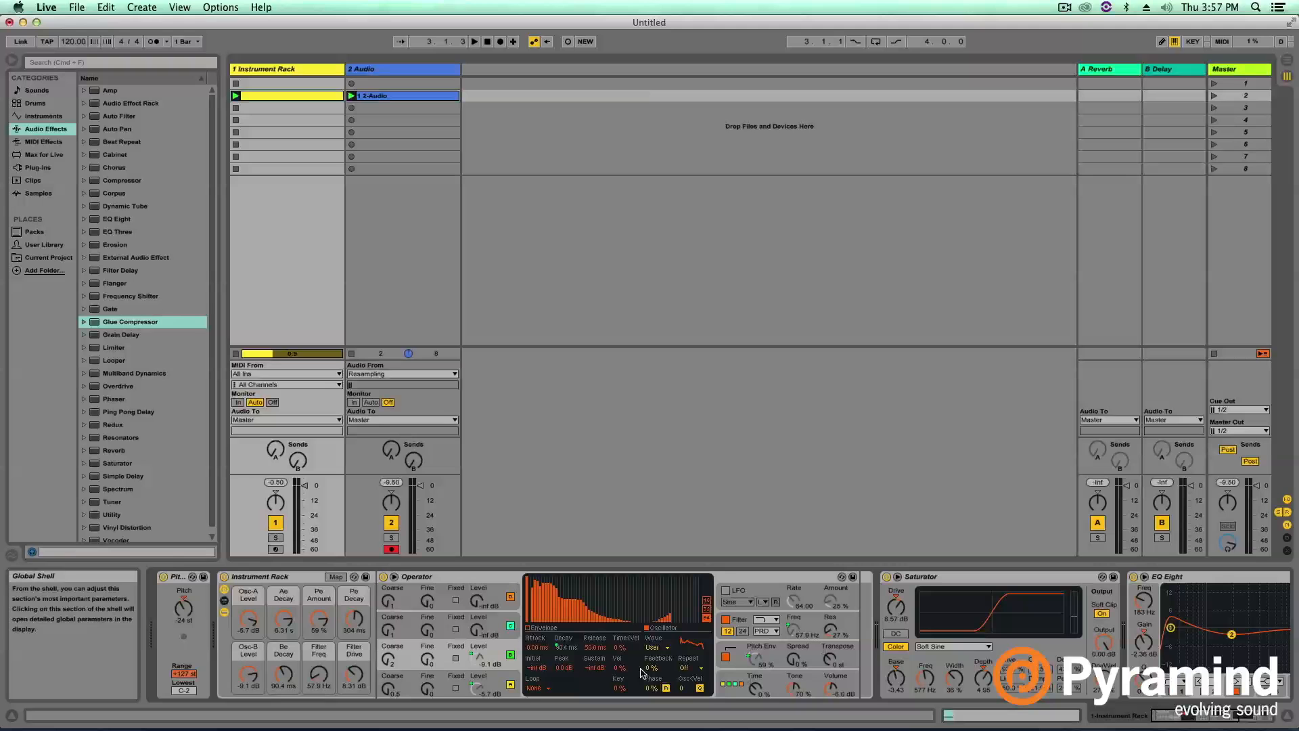
Show the Audio track's devices, then the Instrument Rack track's devices.
click(369, 69)
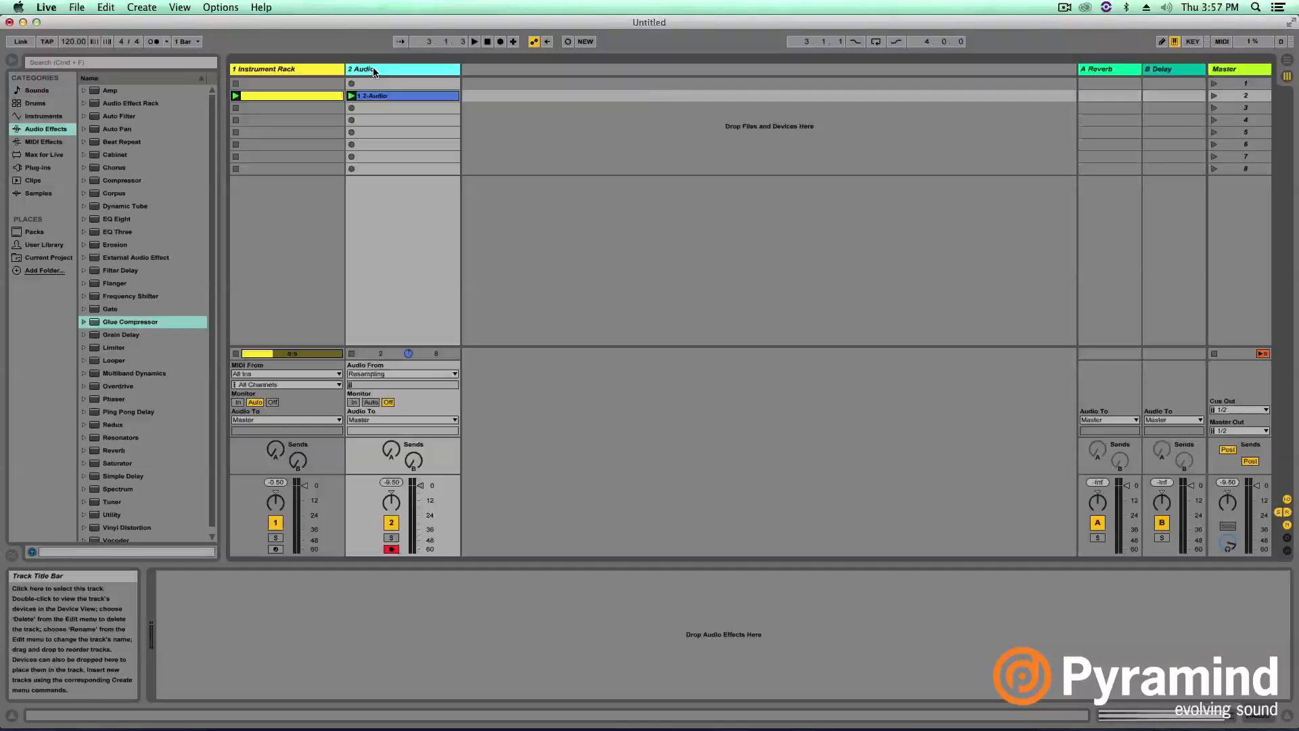
click(272, 69)
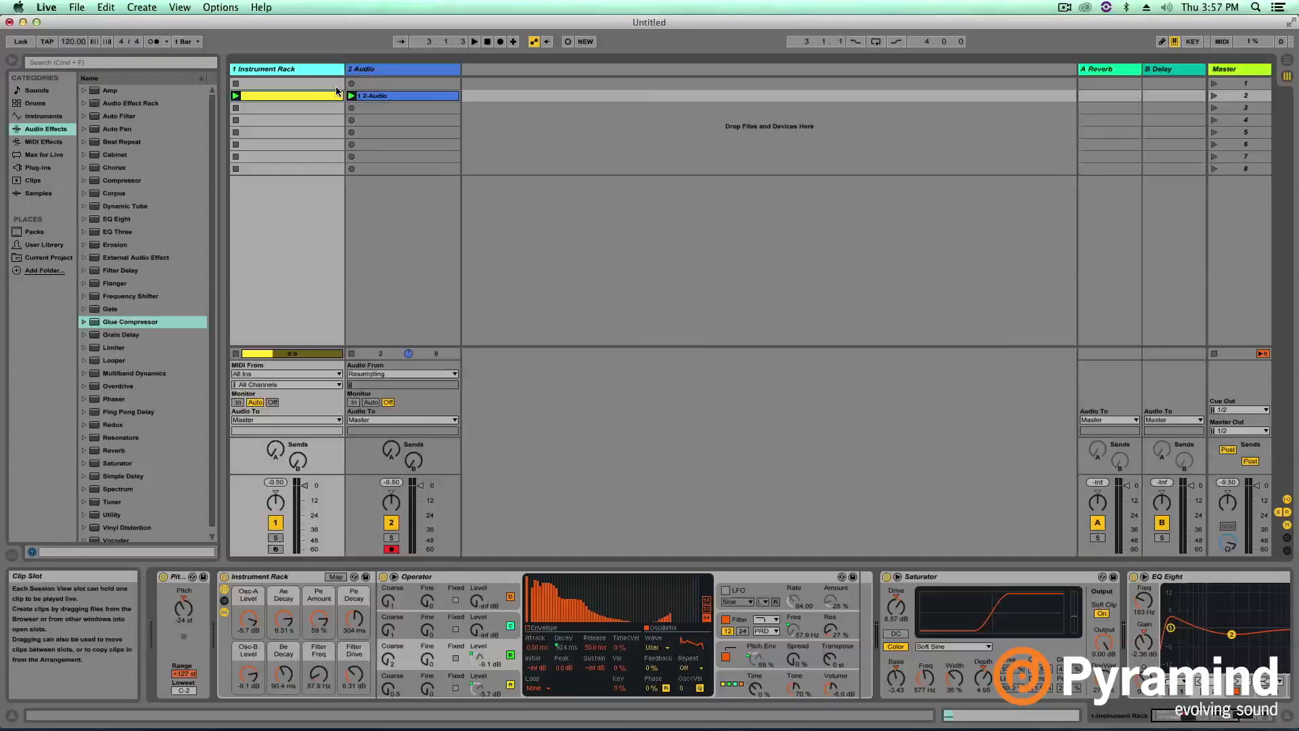
mouse_move(370, 136)
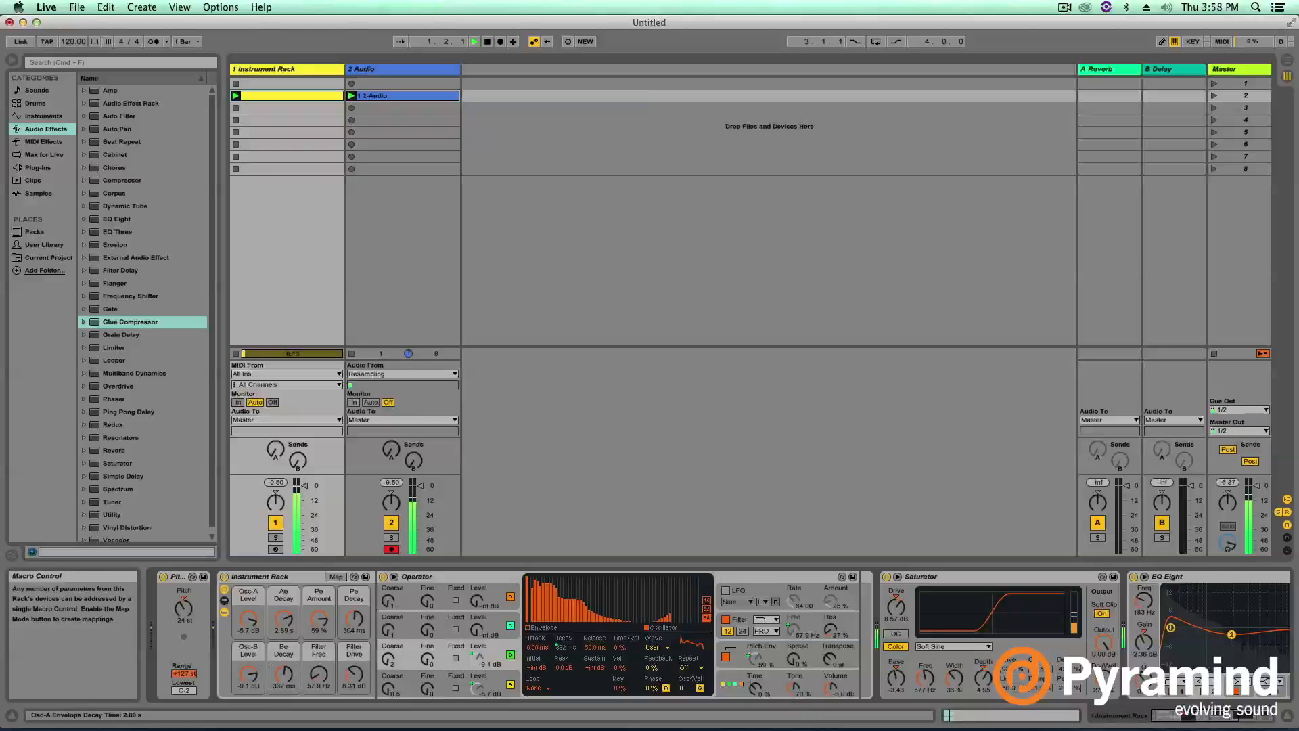
Raise the rack macros to Ae Decay 9.73 s and Pe Amount 94%.
drag(318, 620, 318, 617)
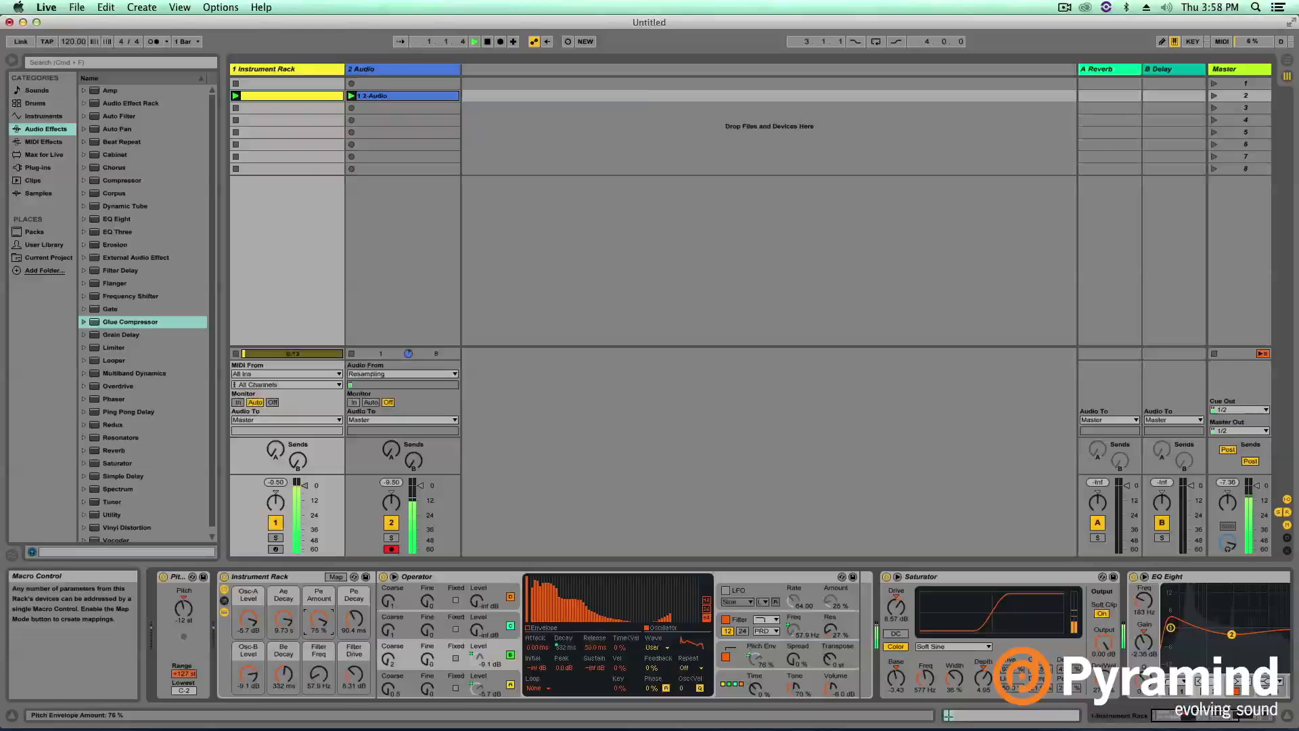
drag(354, 619, 354, 605)
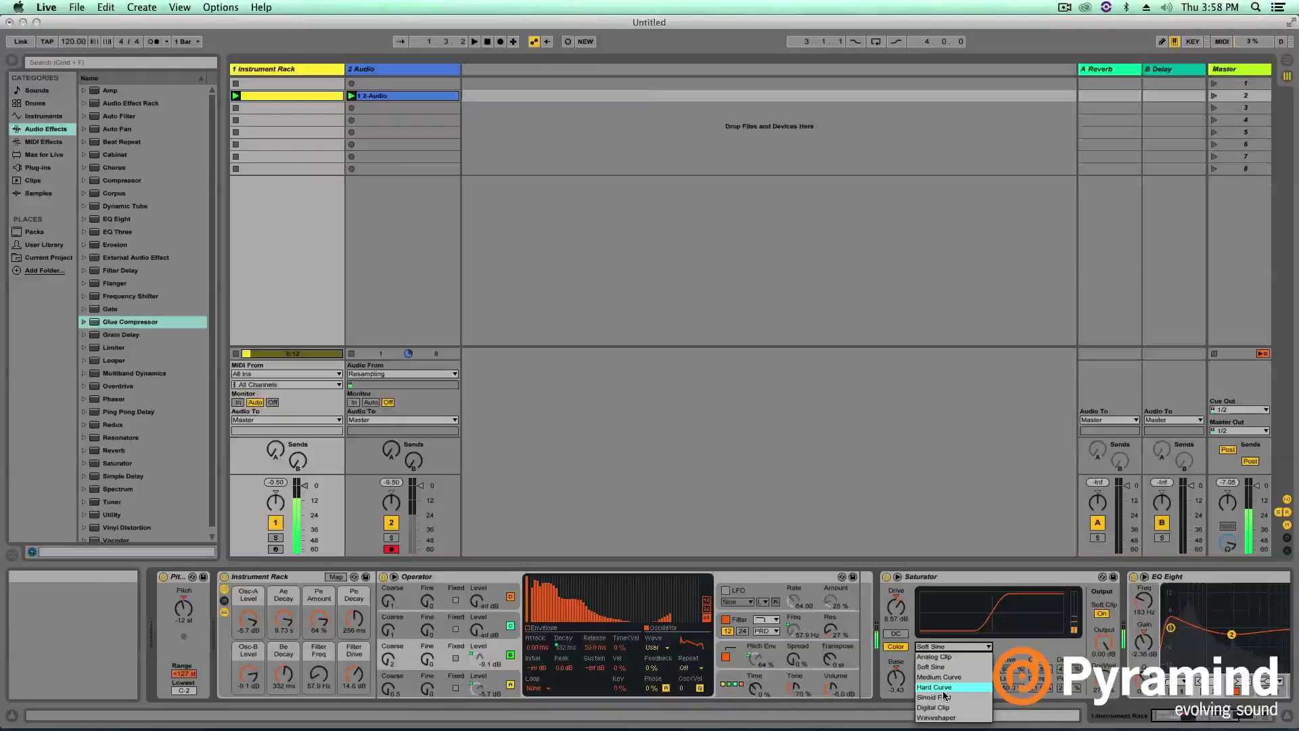
click(939, 695)
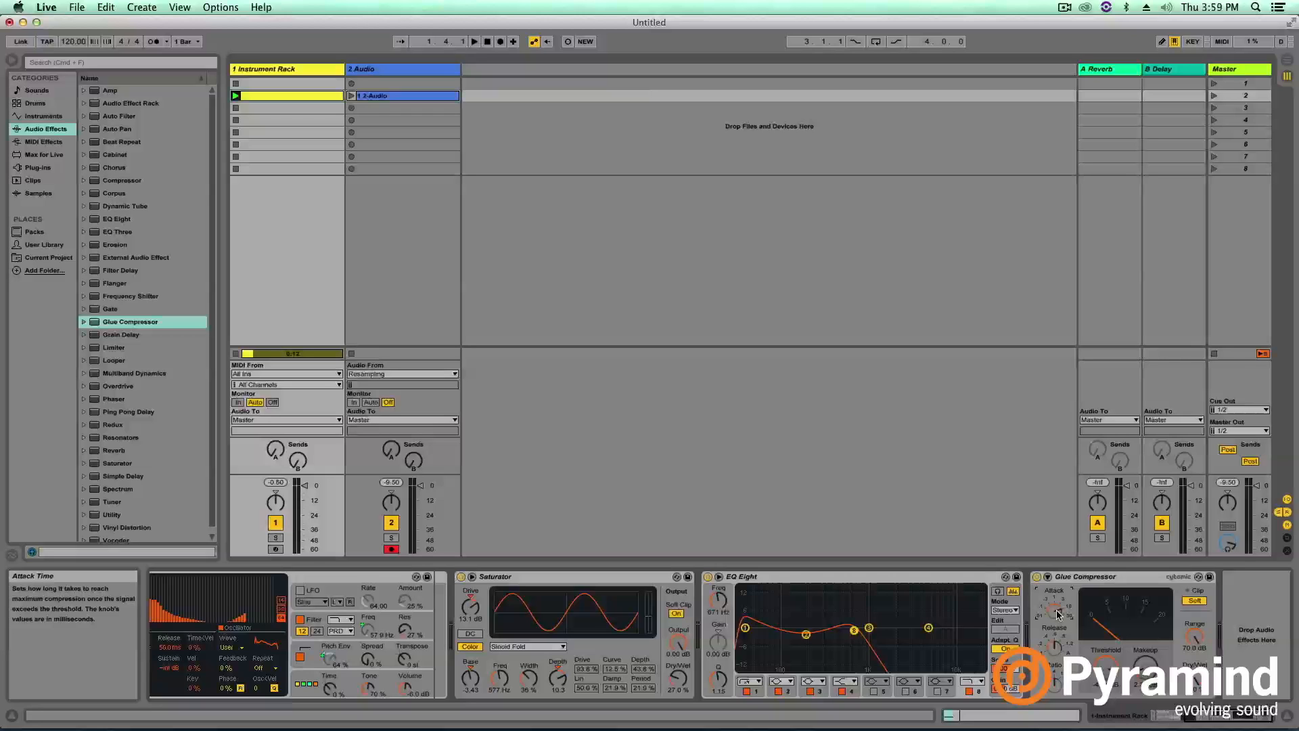
mouse_move(1060, 619)
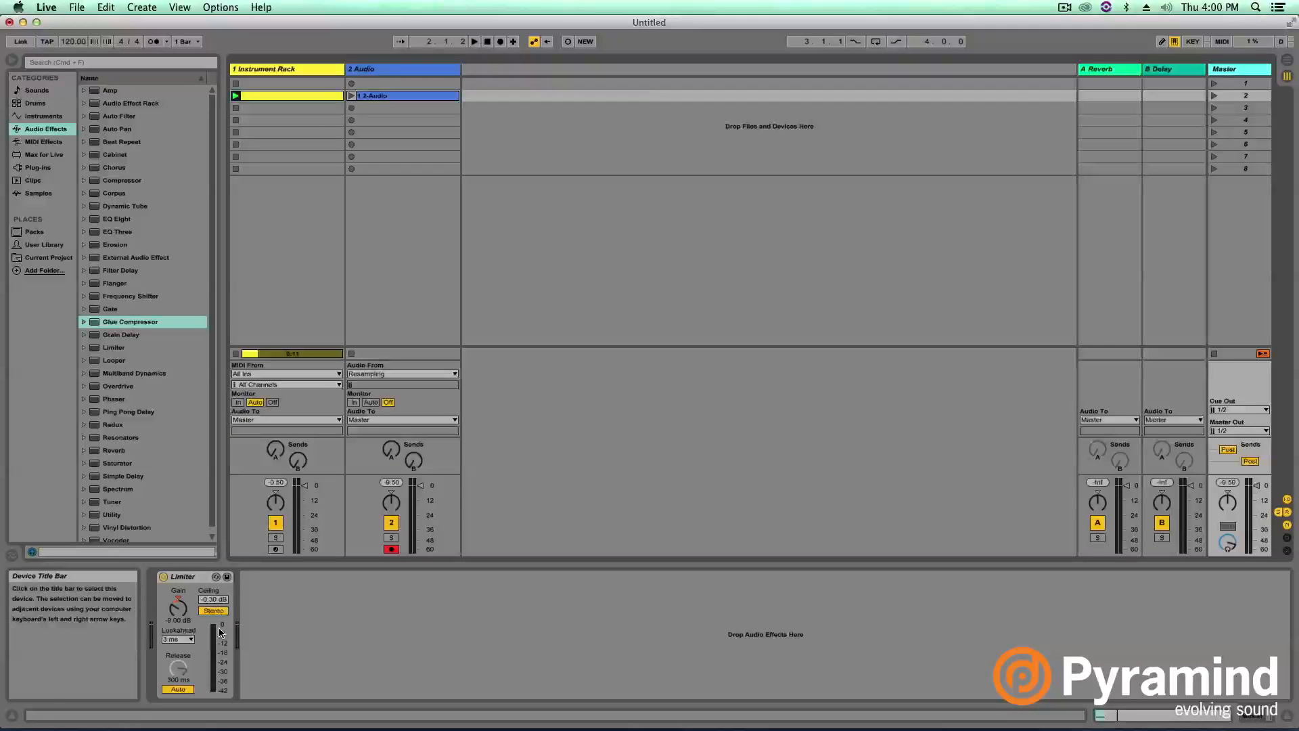
mouse_move(178, 611)
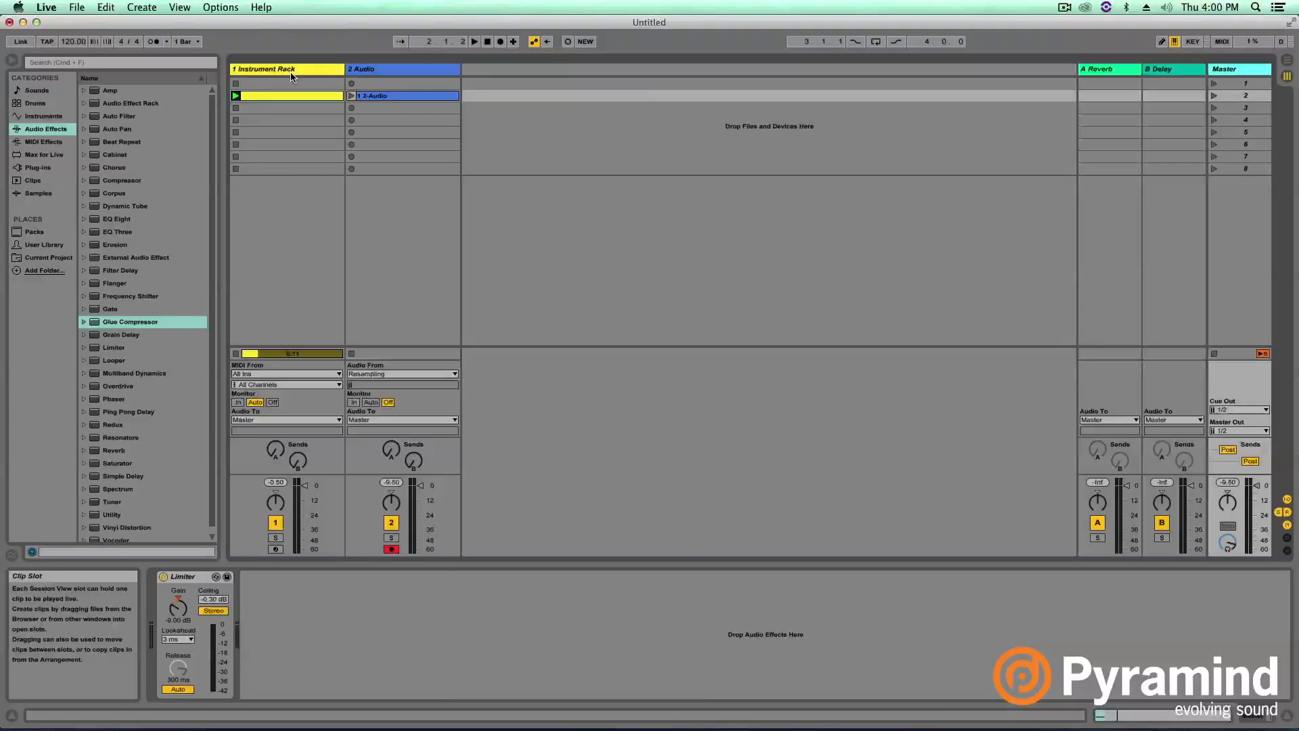
Return to the Instrument Rack track's device chain.
click(366, 69)
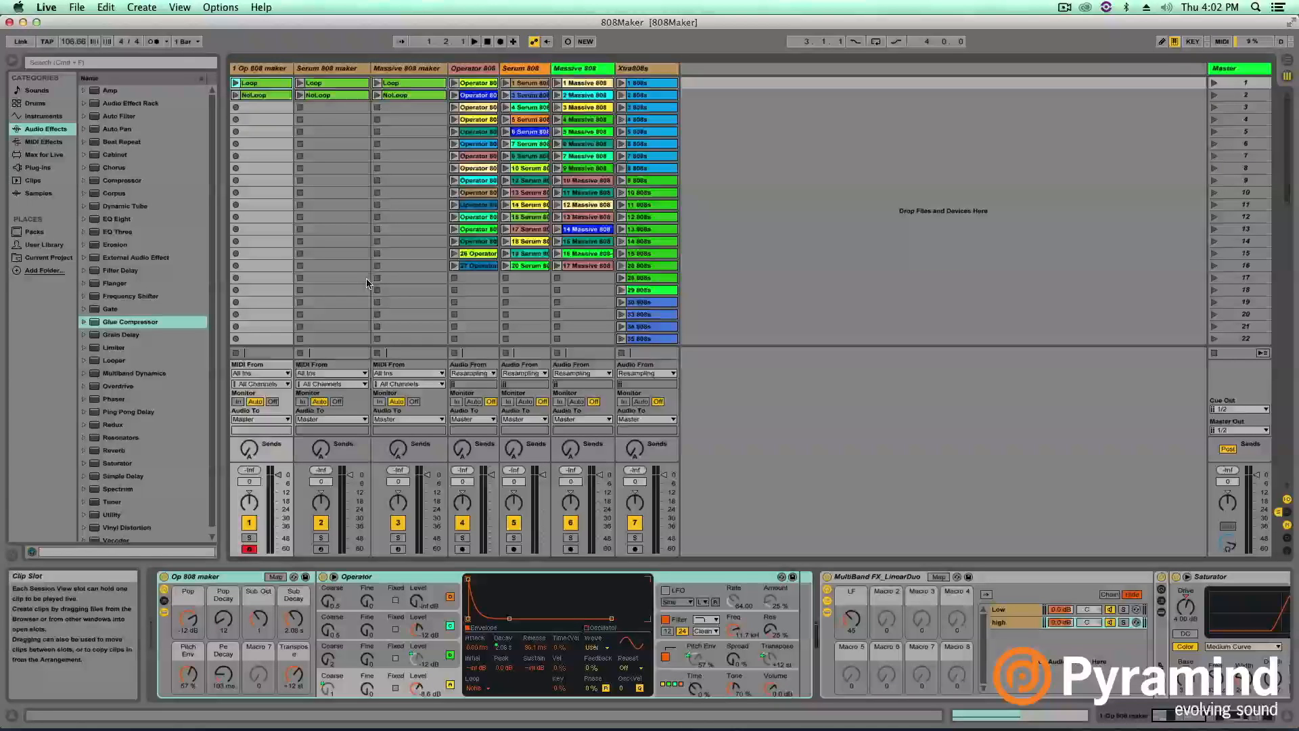
mouse_move(240, 69)
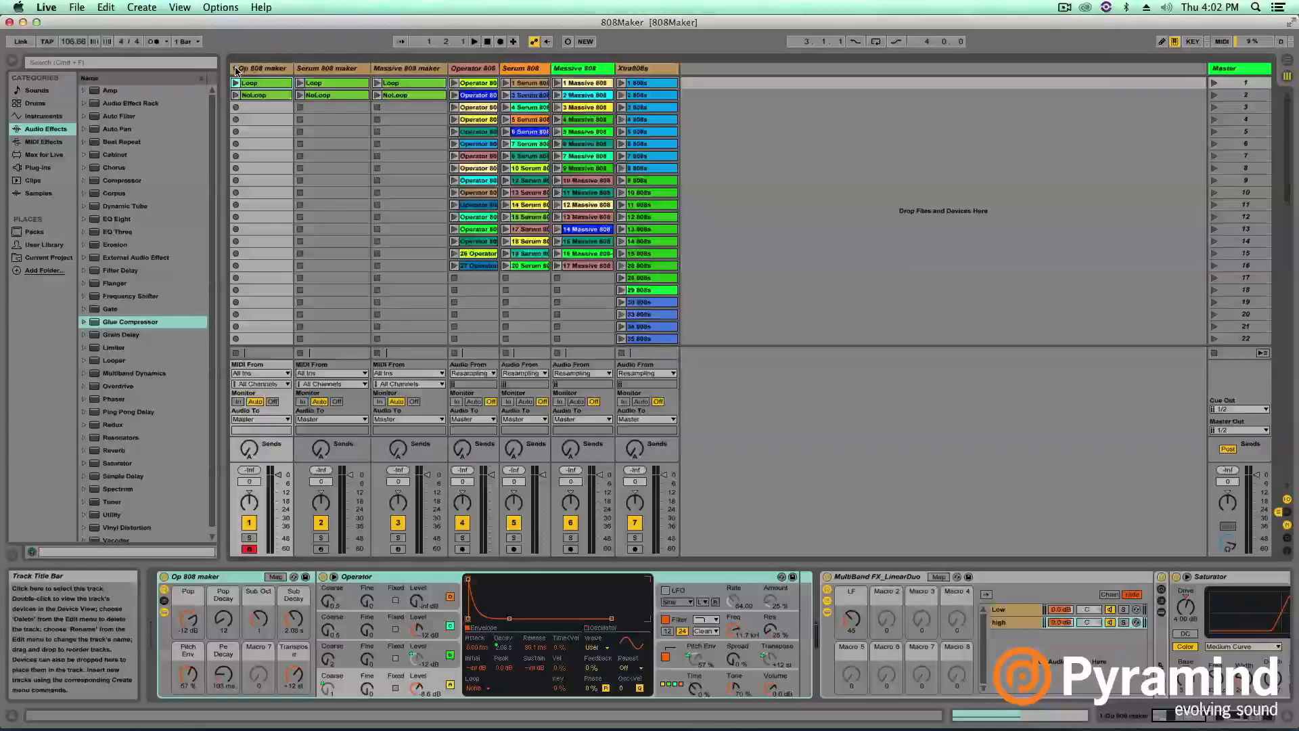
View the Serum 808 maker chain, then the Op 808 maker chain.
click(332, 68)
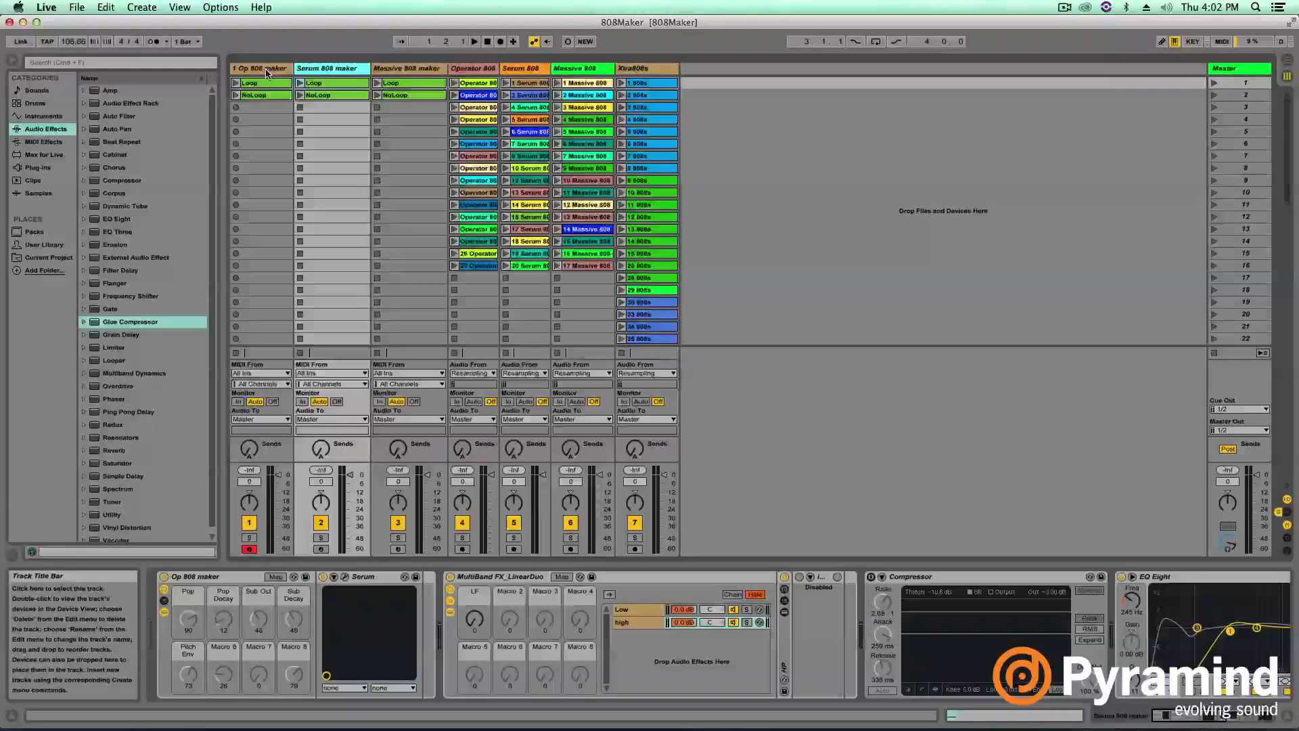
mouse_move(279, 70)
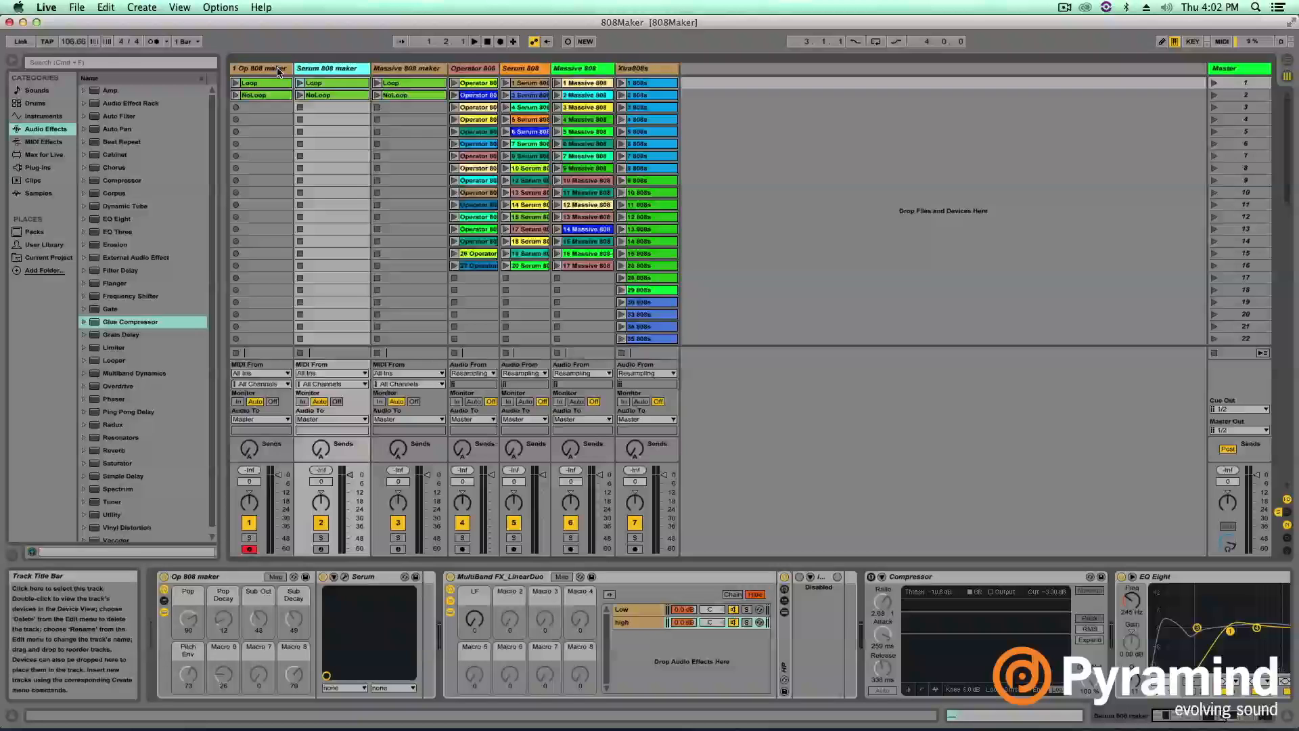
click(410, 68)
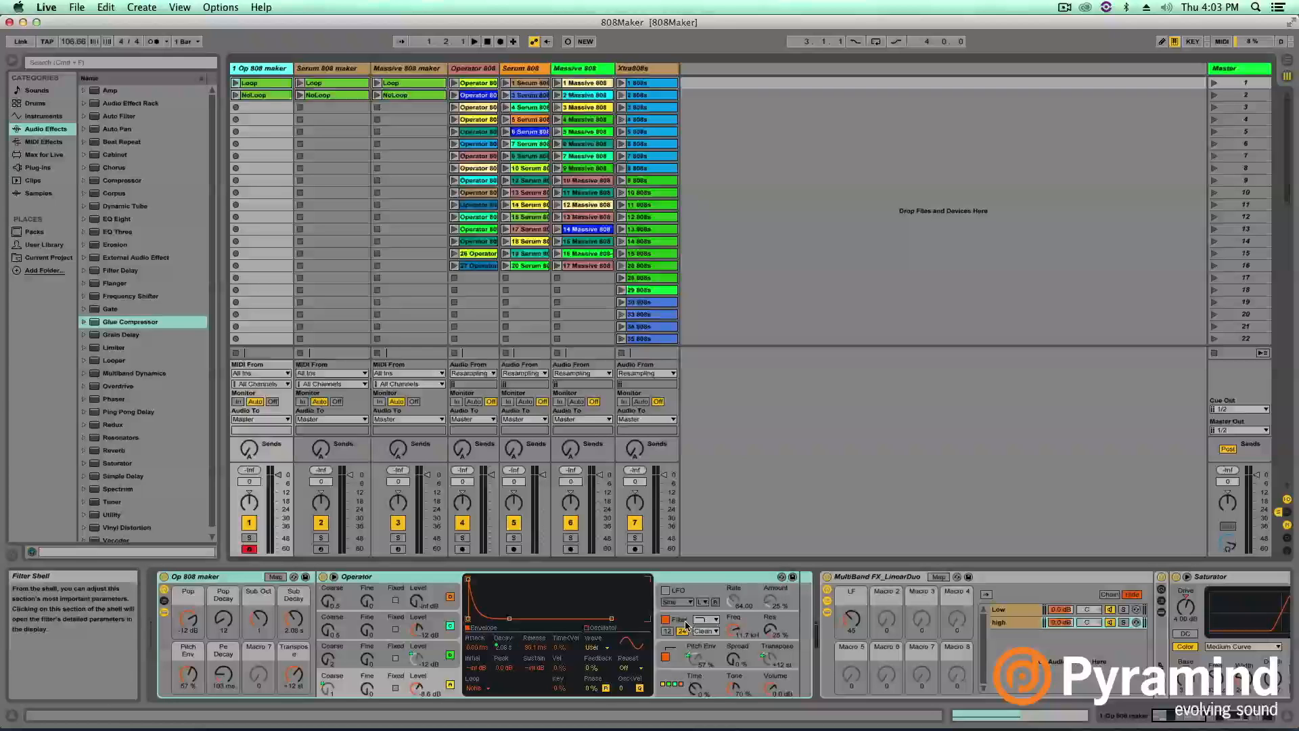
mouse_move(419, 585)
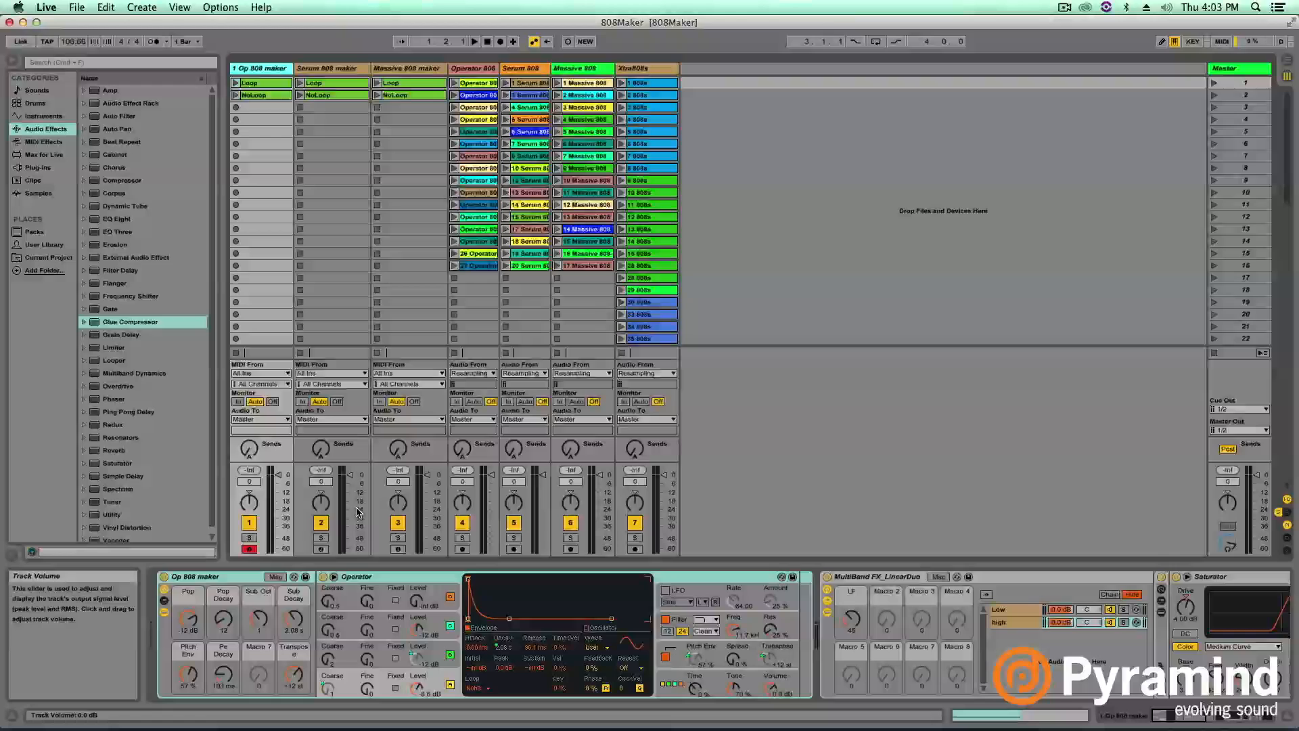
Select the Serum 808 maker track and trigger its Loop clip.
click(332, 68)
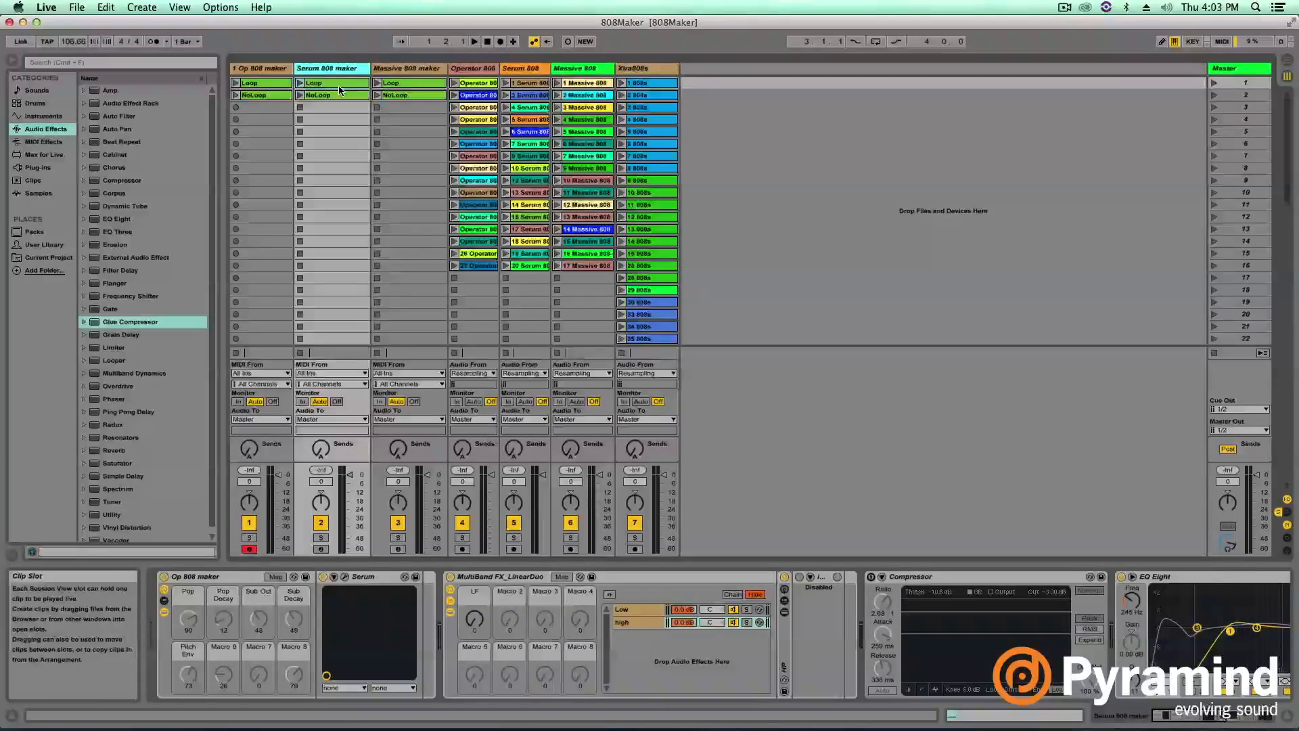
click(409, 68)
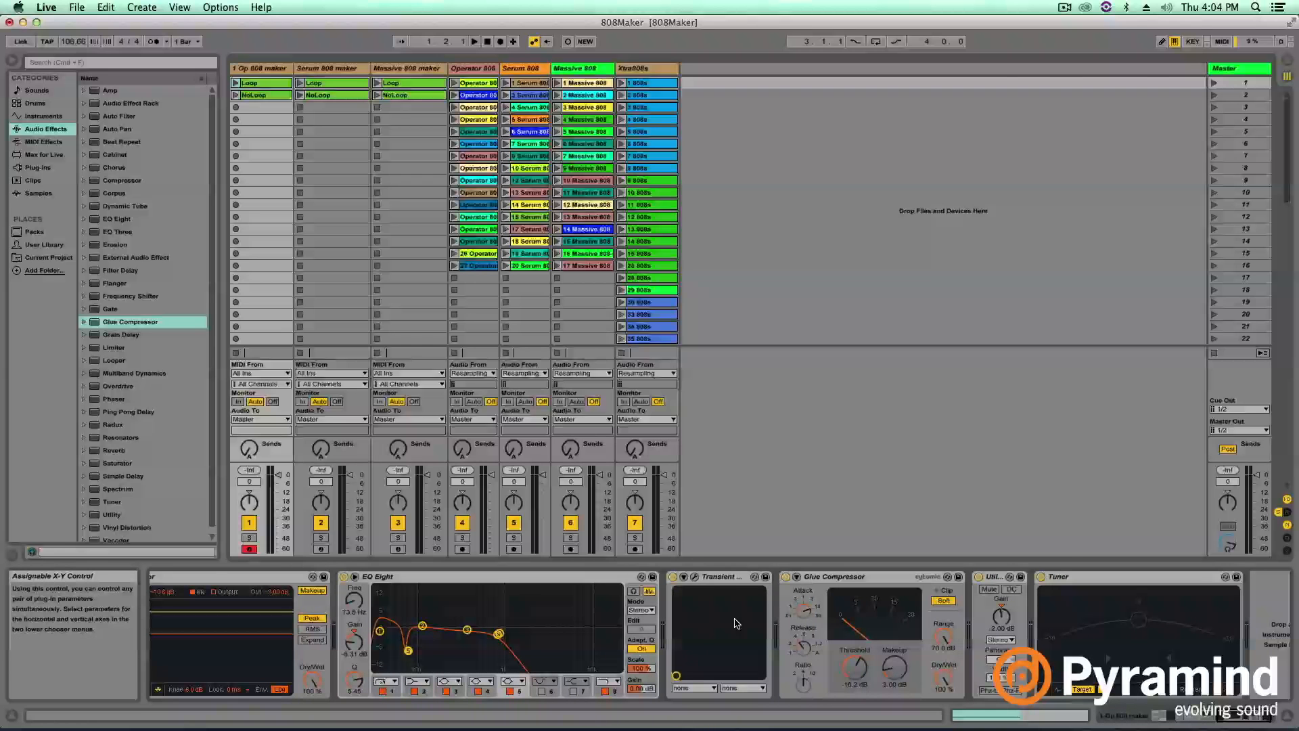
Inspect the Op 808 maker's Saturator, then reselect the Serum 808 maker track.
click(682, 576)
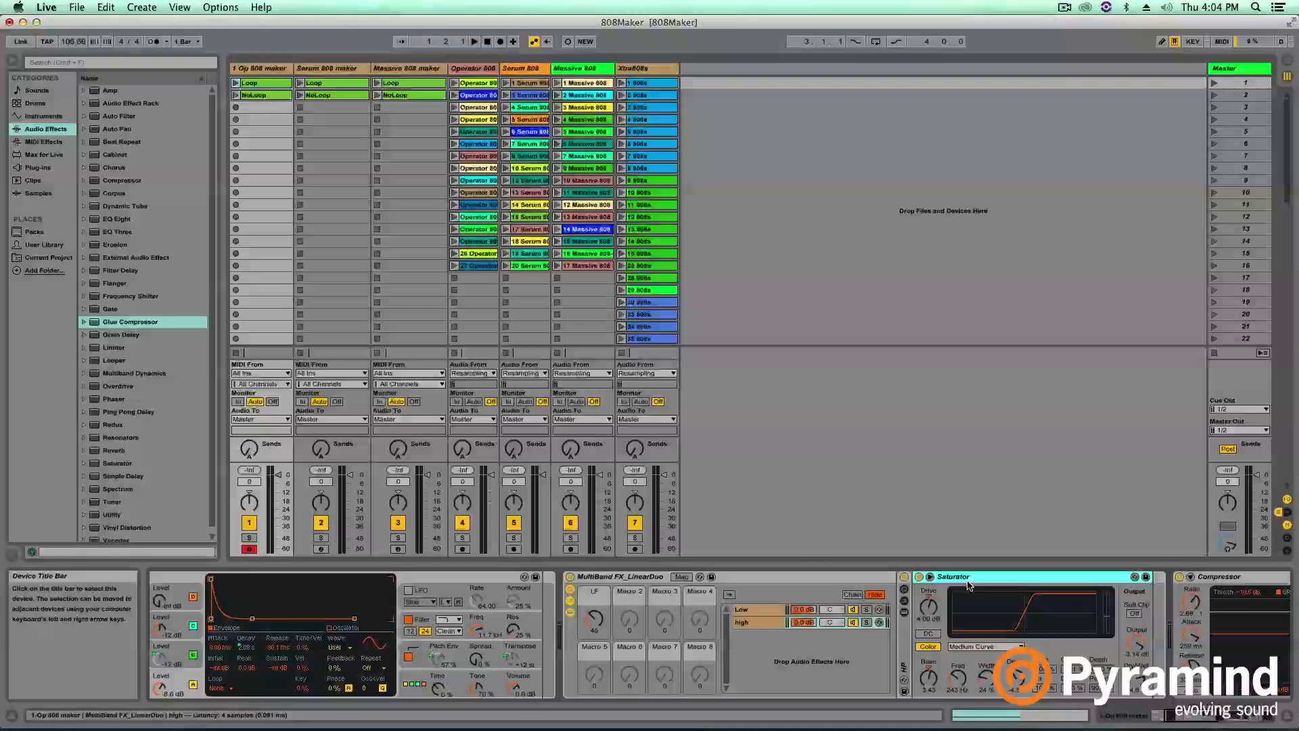
click(332, 68)
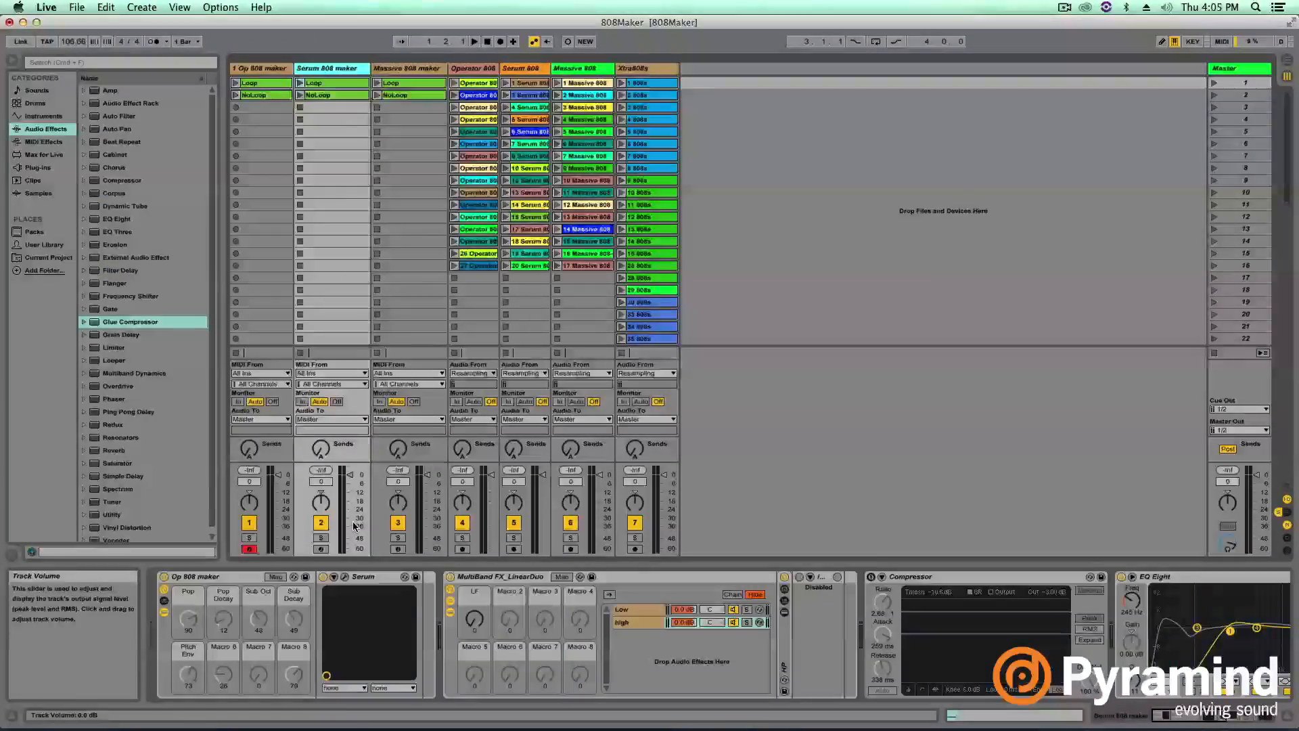